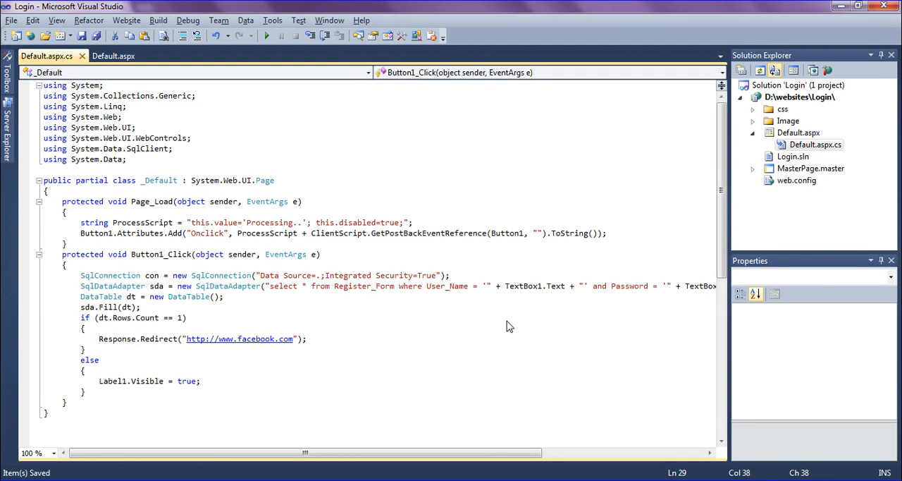
{"action": "mouse_move", "coordinate": [148, 138]}
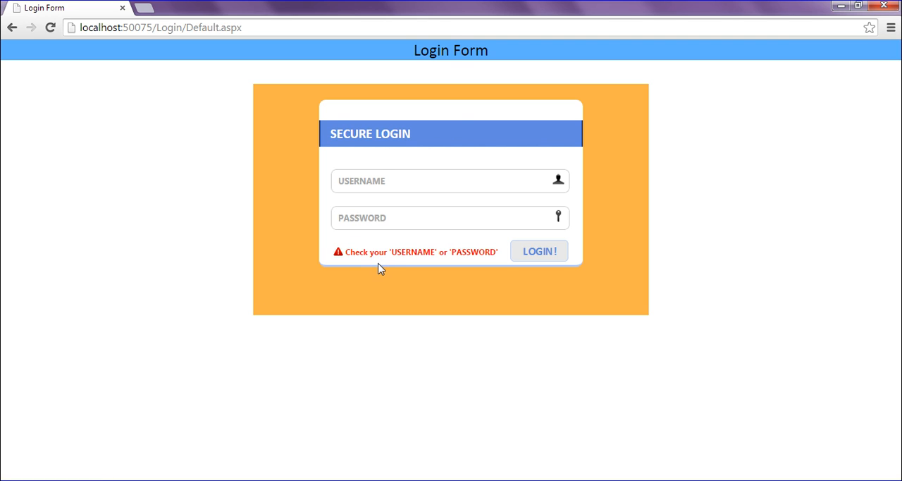
{"action": "mouse_move", "coordinate": [364, 263]}
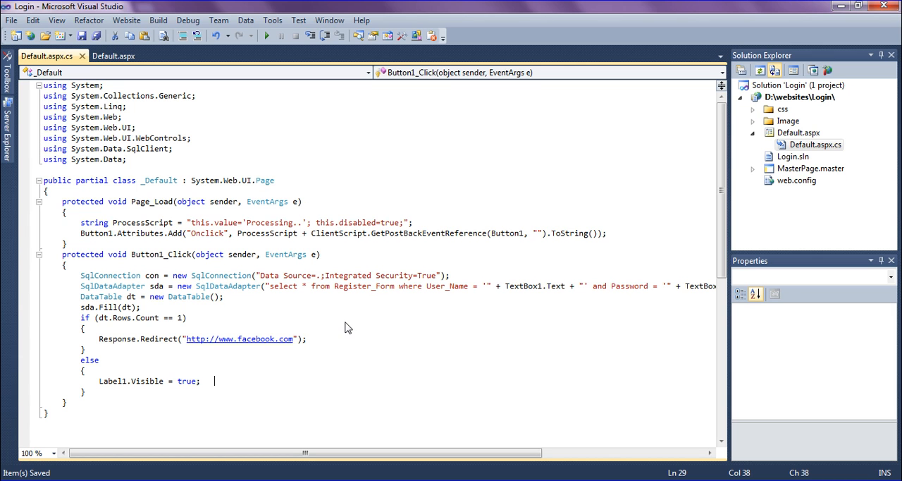
Start a ClientScript.RegisterStartupScript( call on a new line after Label1.Visible = true
{"action": "key", "text": "Return"}
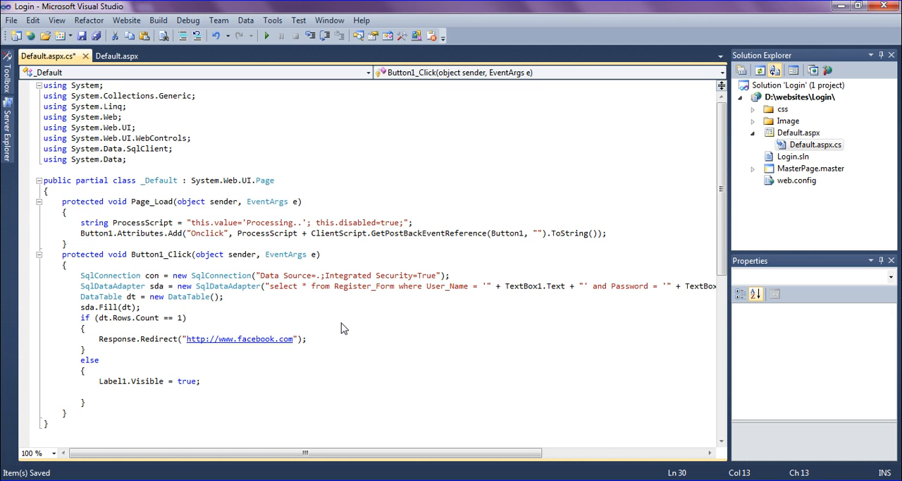
{"action": "type", "text": "cl"}
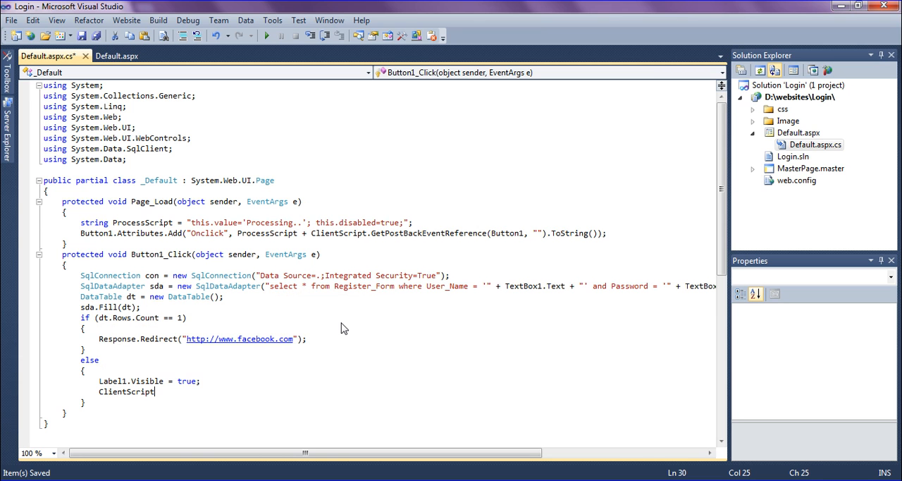
{"action": "type", "text": ".RegisterStartupScript"}
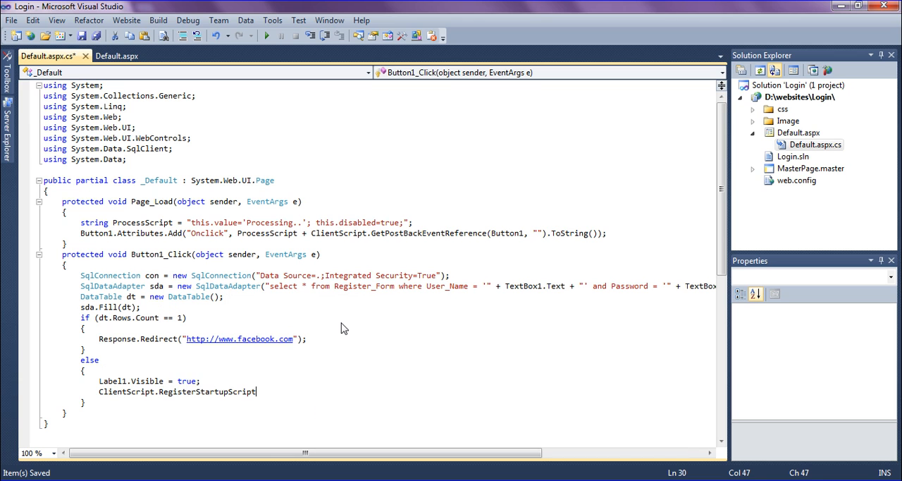
{"action": "type", "text": "("}
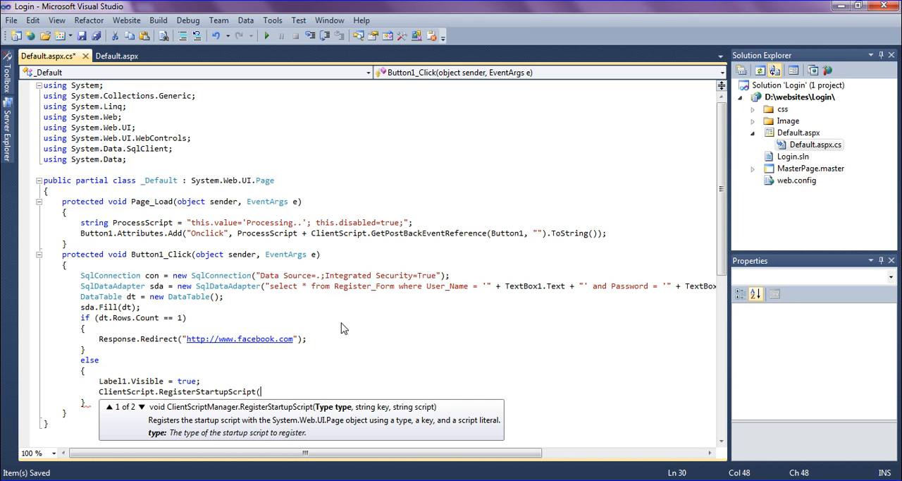
{"action": "mouse_move", "coordinate": [336, 416]}
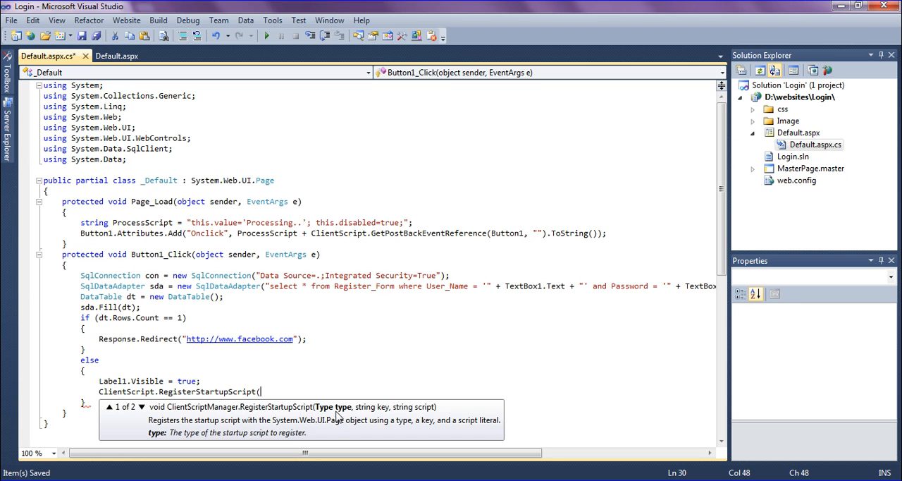
{"action": "mouse_move", "coordinate": [406, 414]}
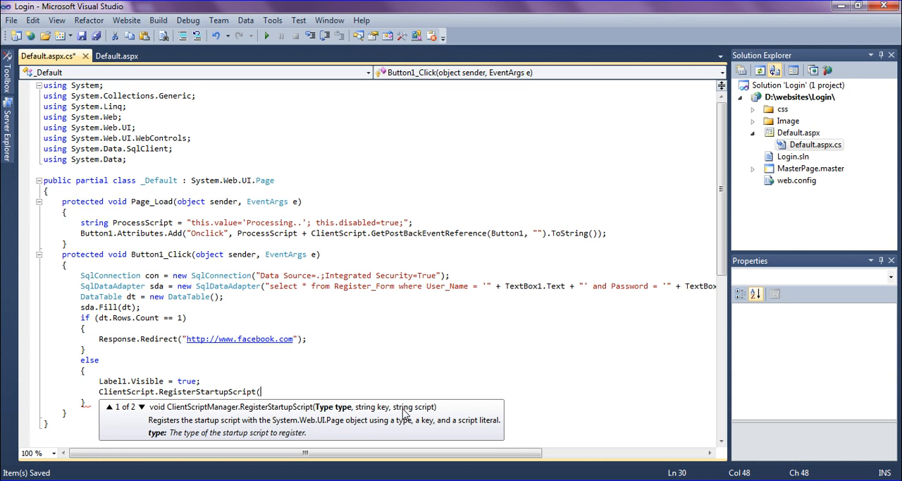
Pass this.GetType() and the "HideLabel" key as the call's first two arguments
{"action": "type", "text": "this.GetType"}
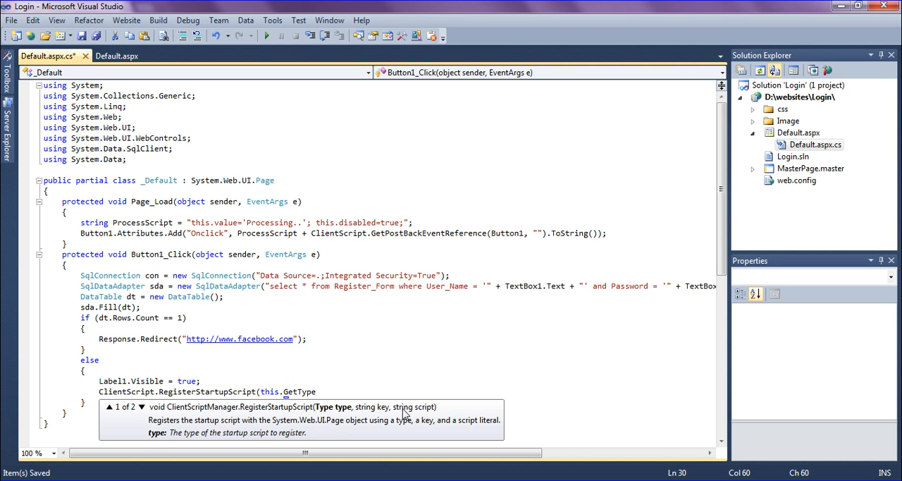
{"action": "type", "text": "(),"}
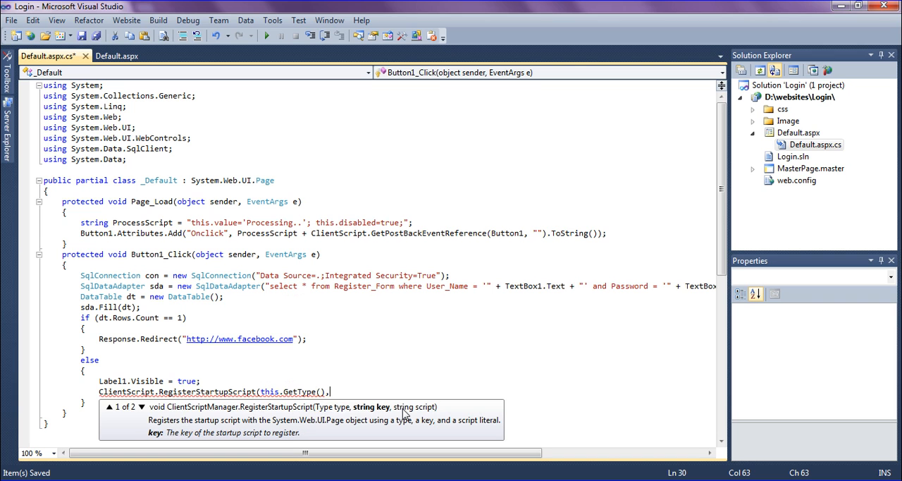
{"action": "type", "text": ","}
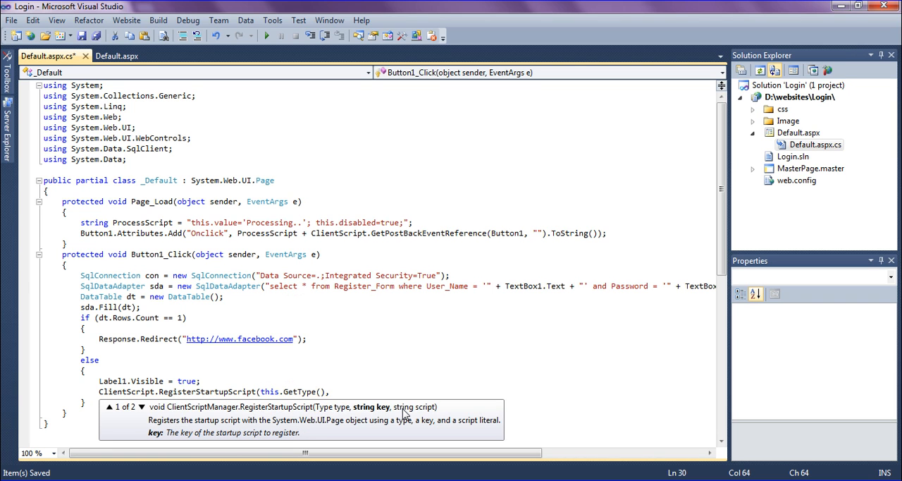
{"action": "type", "text": "\"Hide"}
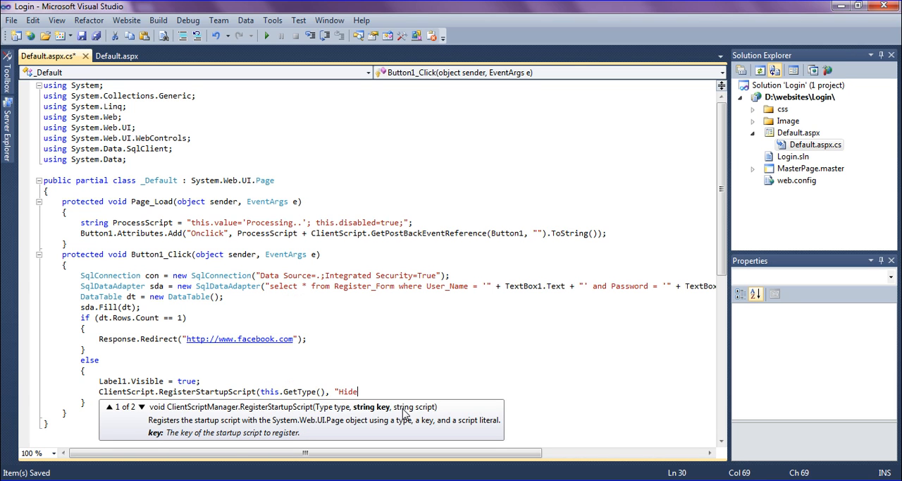
{"action": "type", "text": "Label\", \""}
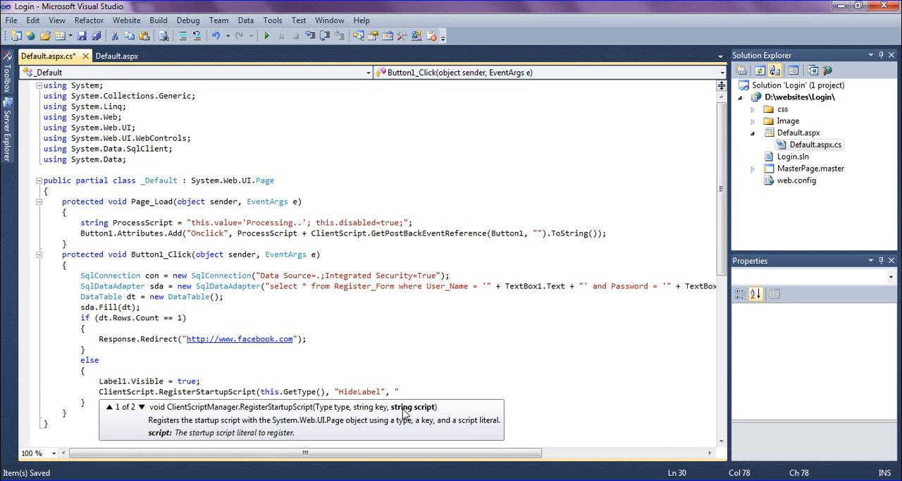
Begin the third argument with an opening <script type=\"text/javascript script tag
{"action": "type", "text": "<script"}
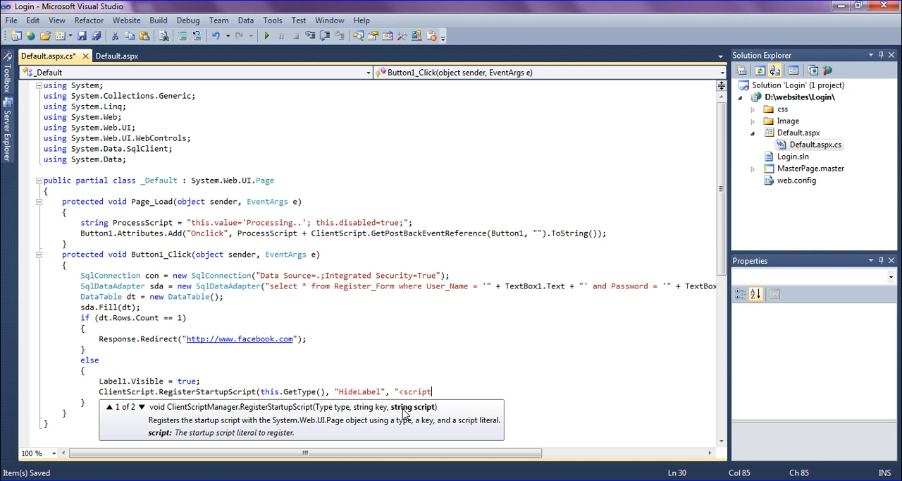
{"action": "type", "text": "ty"}
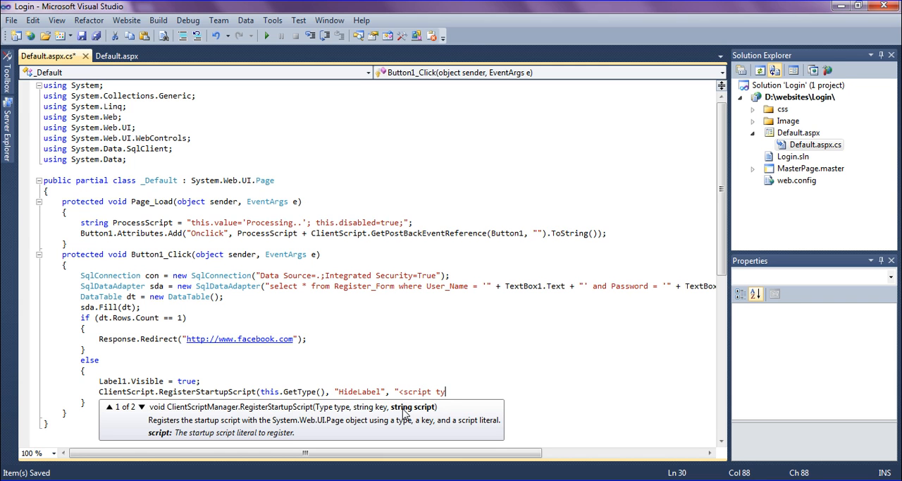
{"action": "type", "text": "pe="}
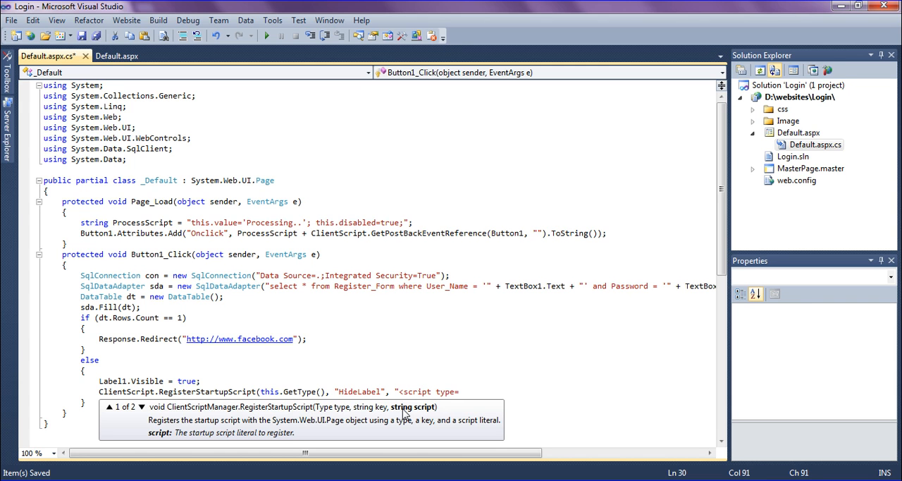
{"action": "type", "text": "\\\"tex"}
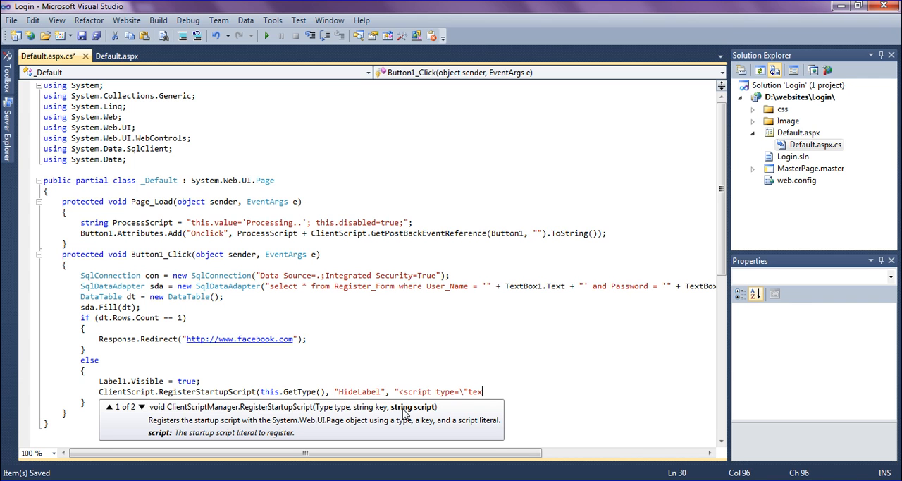
{"action": "type", "text": "t/"}
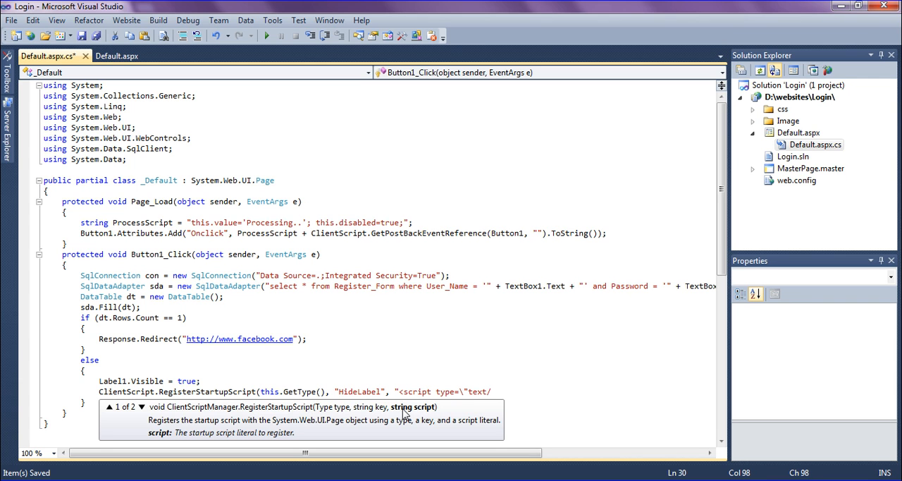
{"action": "type", "text": "javas"}
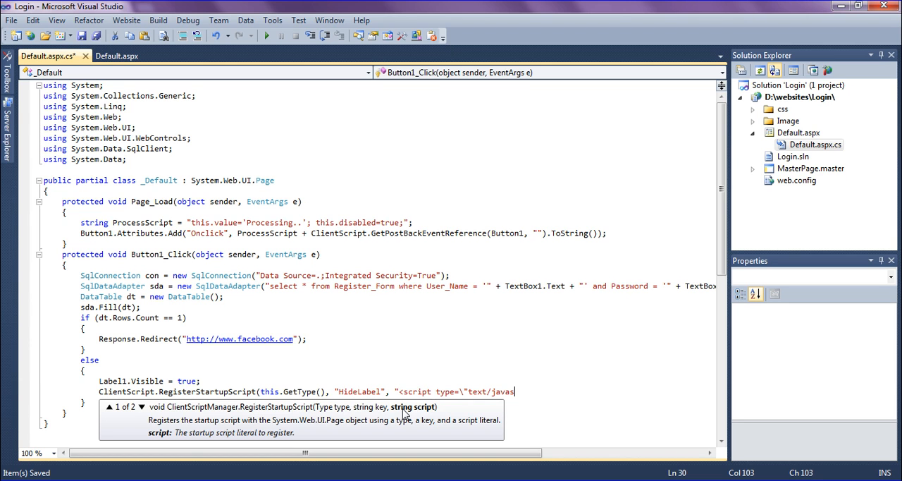
{"action": "type", "text": "cri"}
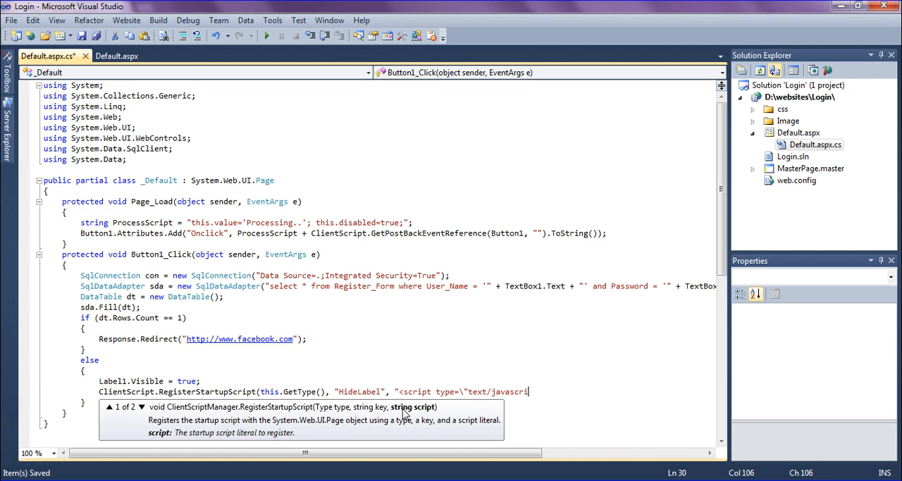
{"action": "type", "text": "pt"}
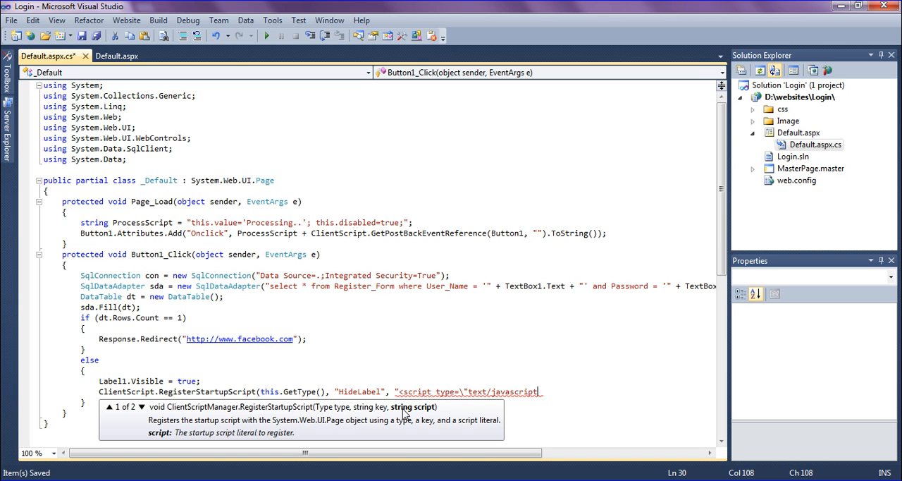
Continue the script string with setTimeout (\"document.getElementBy inside the script tag
{"action": "type", "text": "\\\">"}
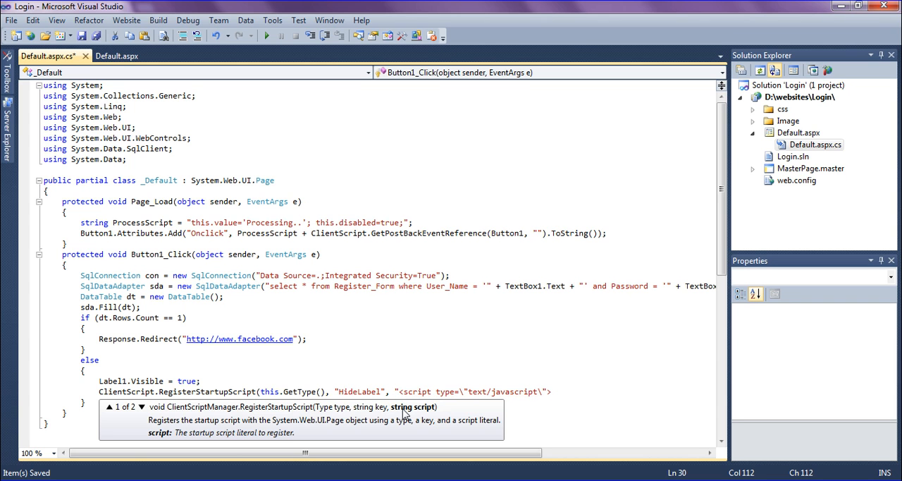
{"action": "type", "text": "set"}
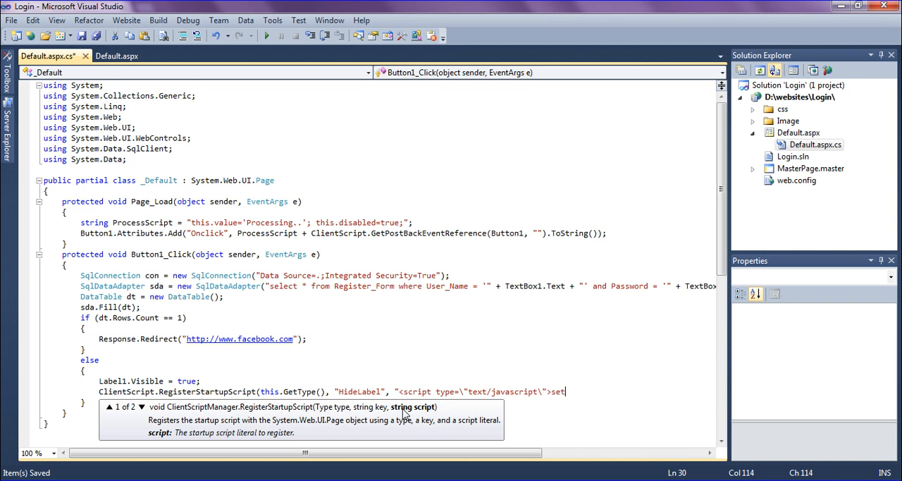
{"action": "type", "text": "Timeou"}
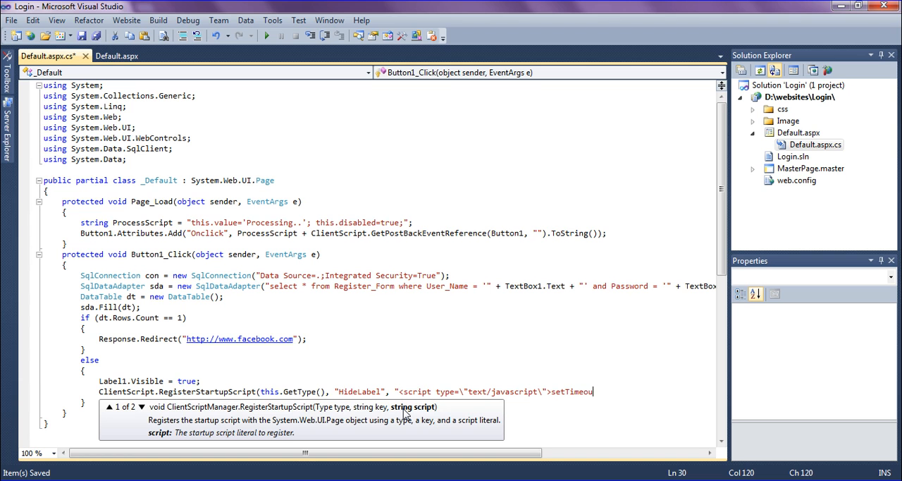
{"action": "type", "text": "t"}
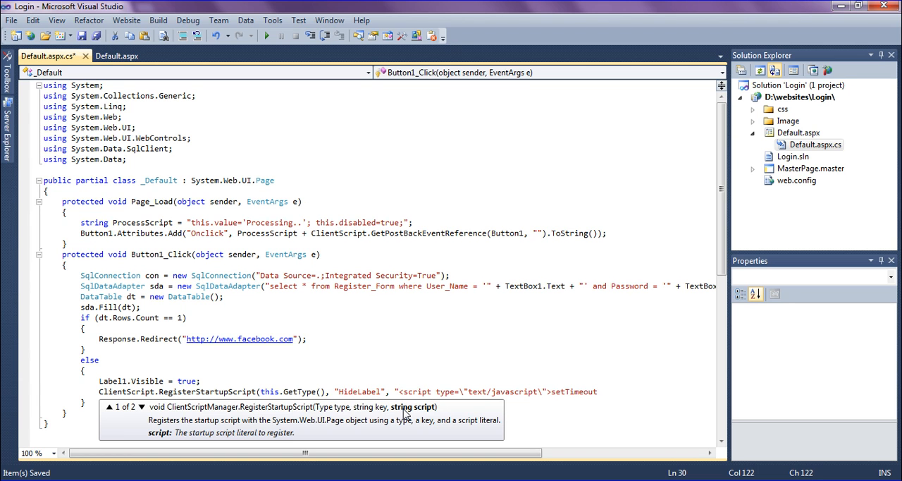
{"action": "type", "text": "("}
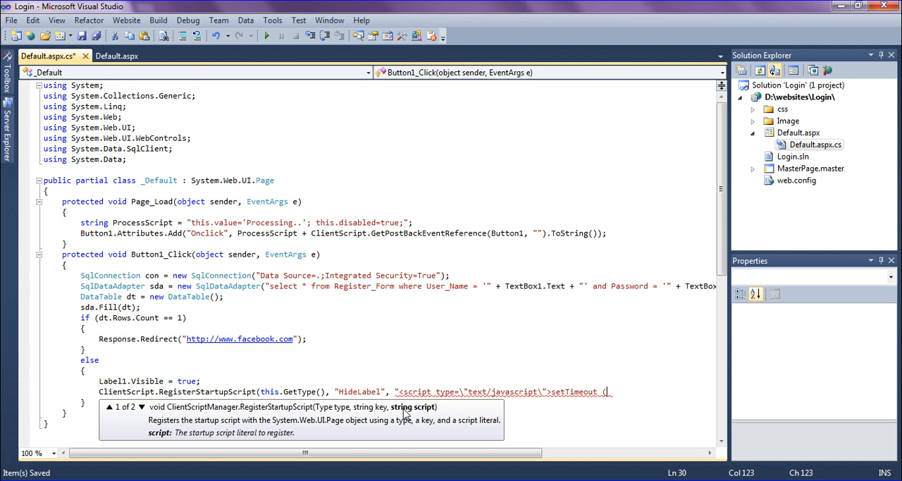
{"action": "type", "text": "\\\"d"}
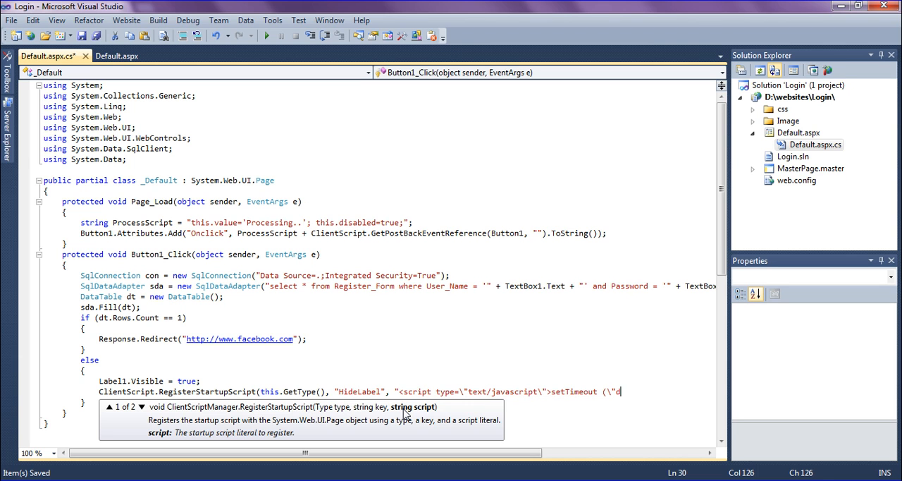
{"action": "type", "text": "ou"}
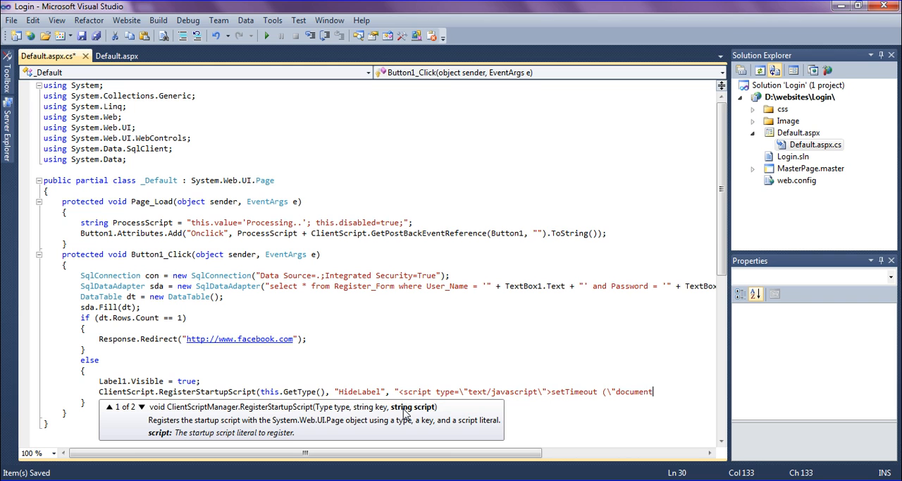
{"action": "type", "text": "get"}
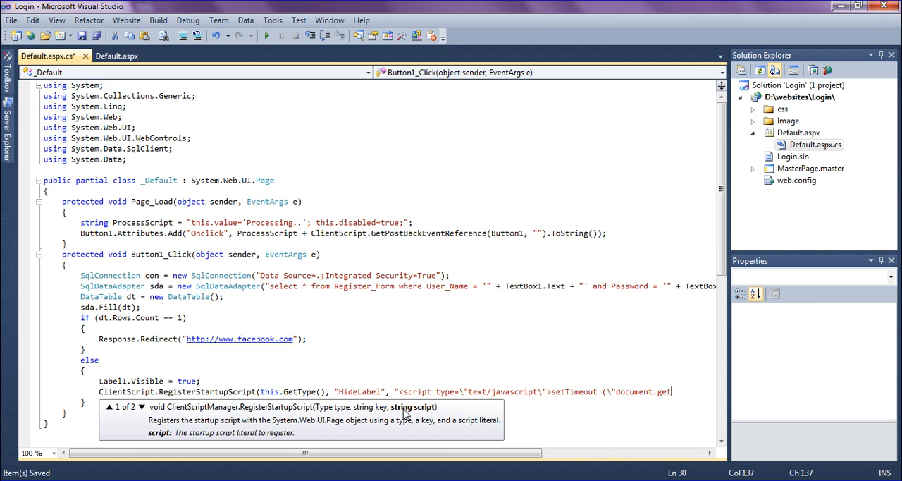
{"action": "type", "text": "ElementBy"}
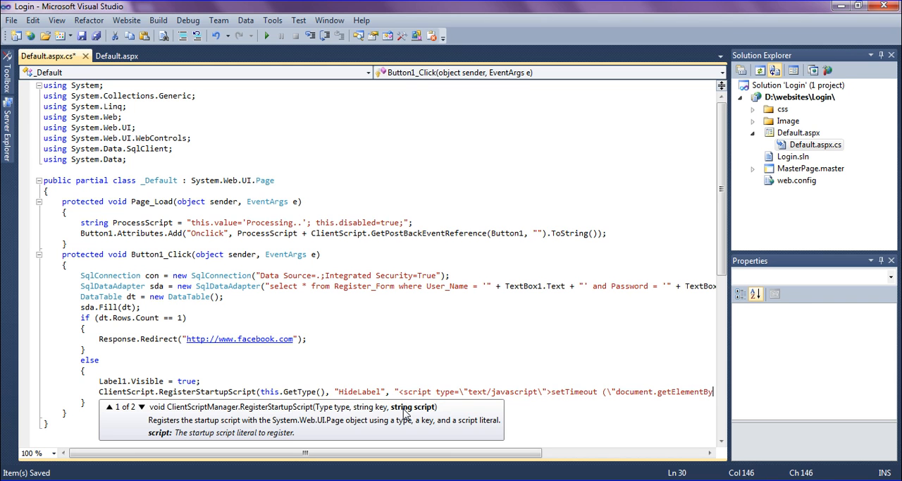
Look up the element by Id using '" + Label1.ClientID + "' in the script string
{"action": "scroll", "scroll_direction": "right", "scroll_amount": 3}
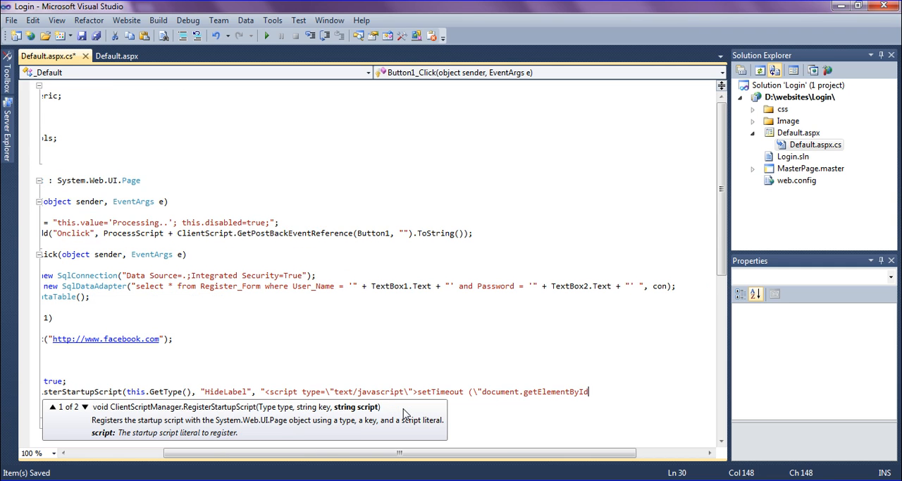
{"action": "type", "text": "(\""}
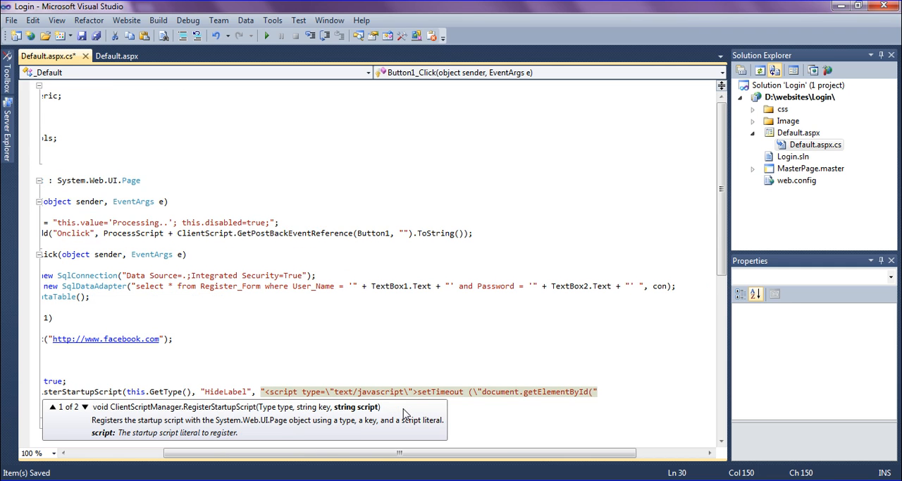
{"action": "type", "text": "''"}
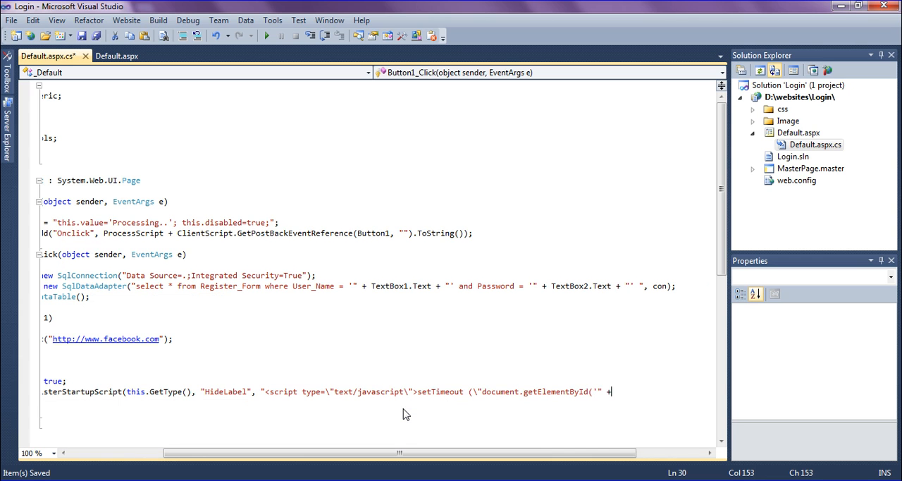
{"action": "type", "text": "l"}
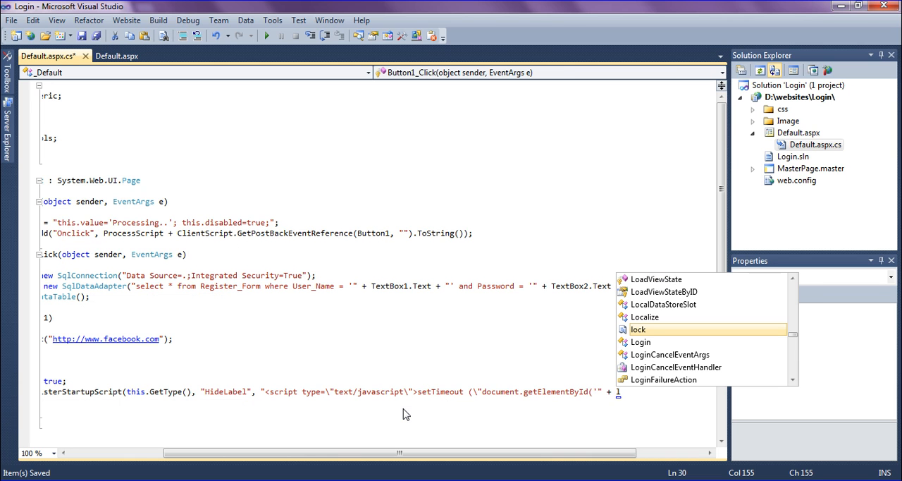
{"action": "scroll", "scroll_direction": "down", "scroll_amount": 3}
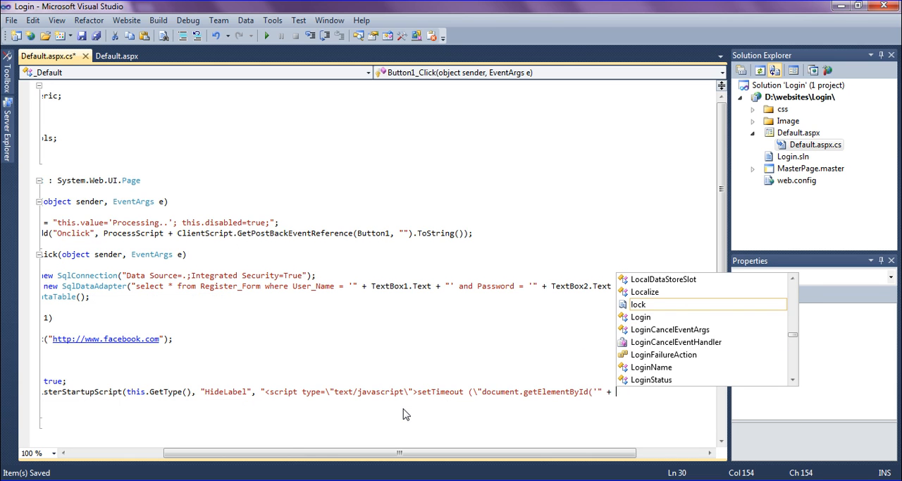
{"action": "type", "text": "Label1"}
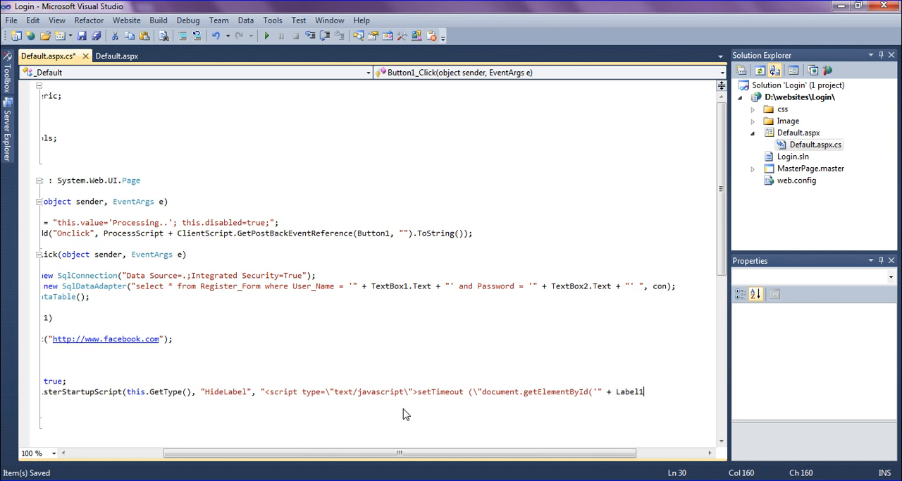
{"action": "type", "text": ".ClientID +"}
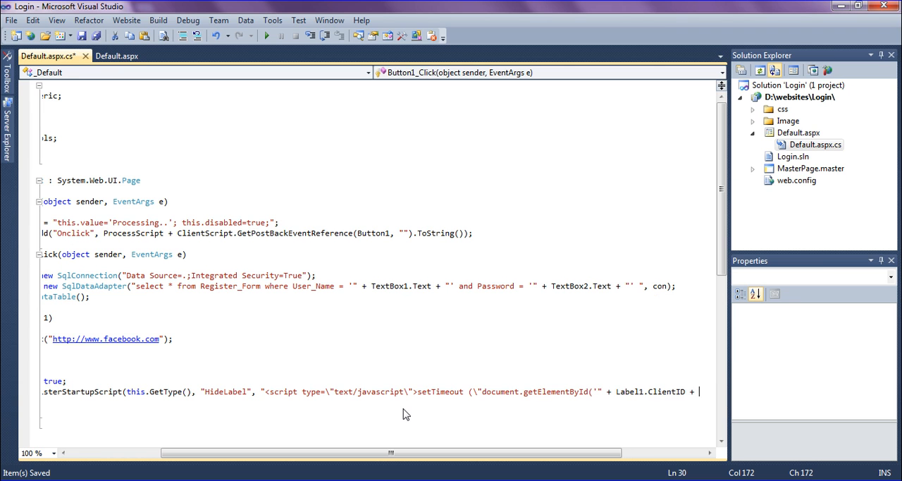
{"action": "type", "text": "\"').st"}
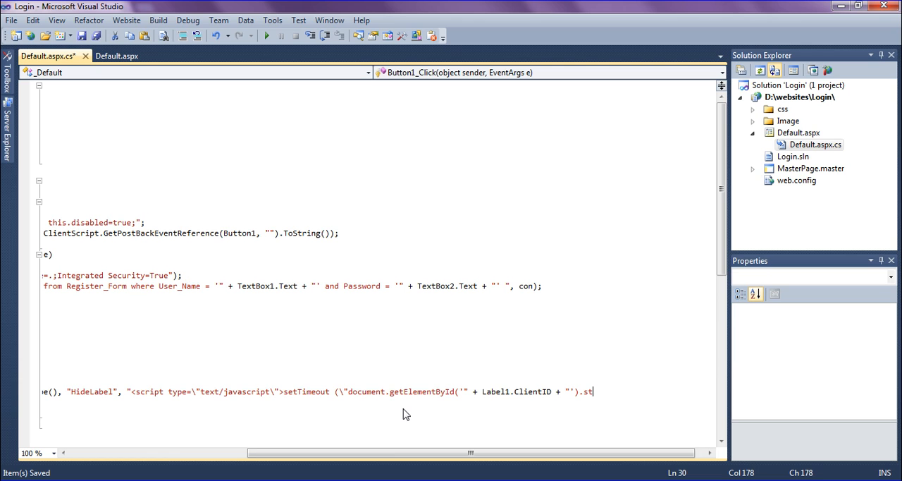
Set style.display='none' after 5000 ms, close the </script> tag and end the statement
{"action": "type", "text": "yle.d"}
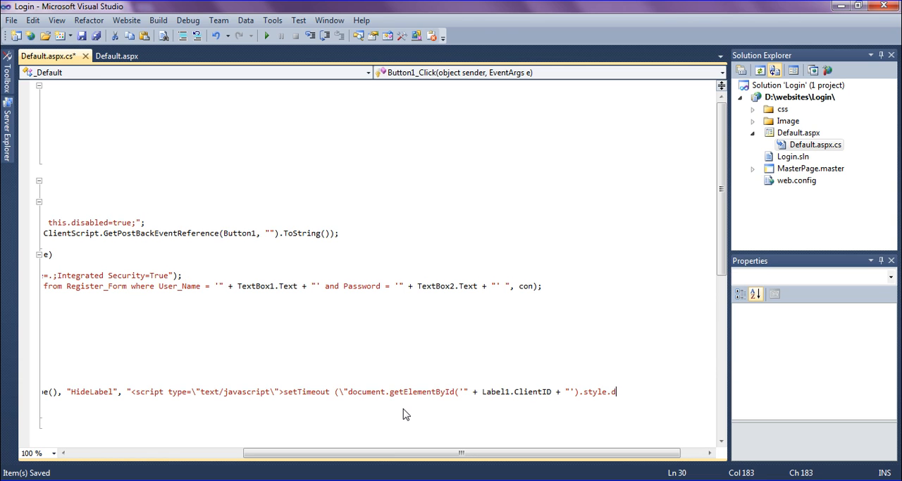
{"action": "type", "text": "ispla"}
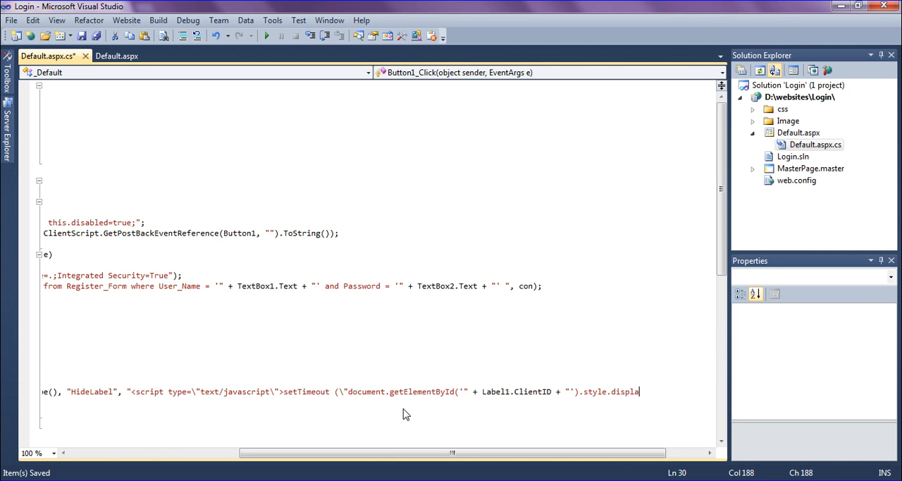
{"action": "type", "text": "y"}
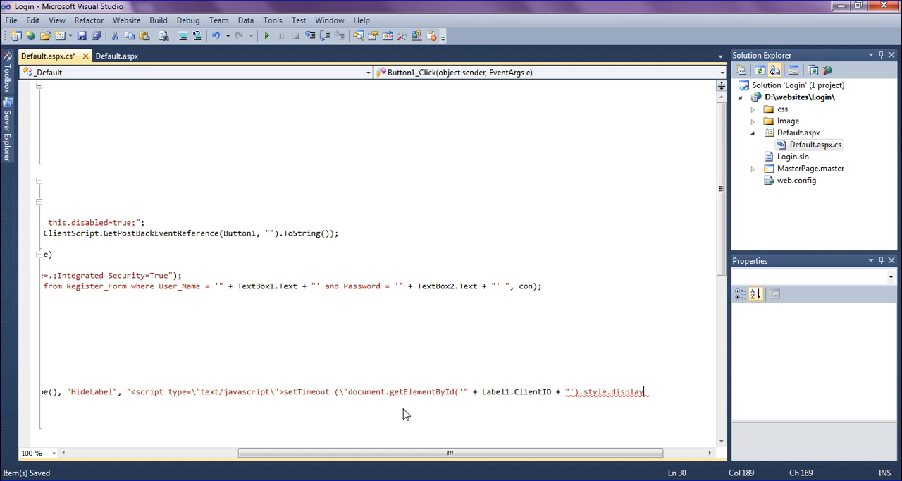
{"action": "type", "text": "='no"}
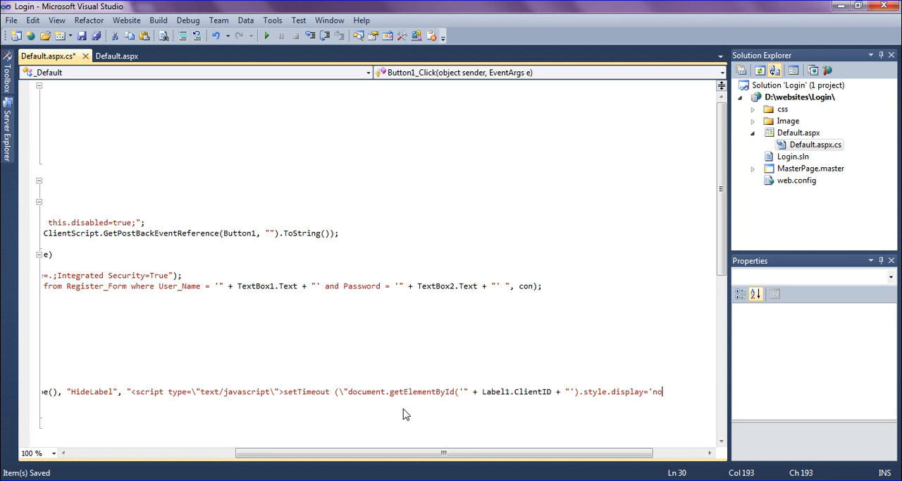
{"action": "type", "text": "ne'"}
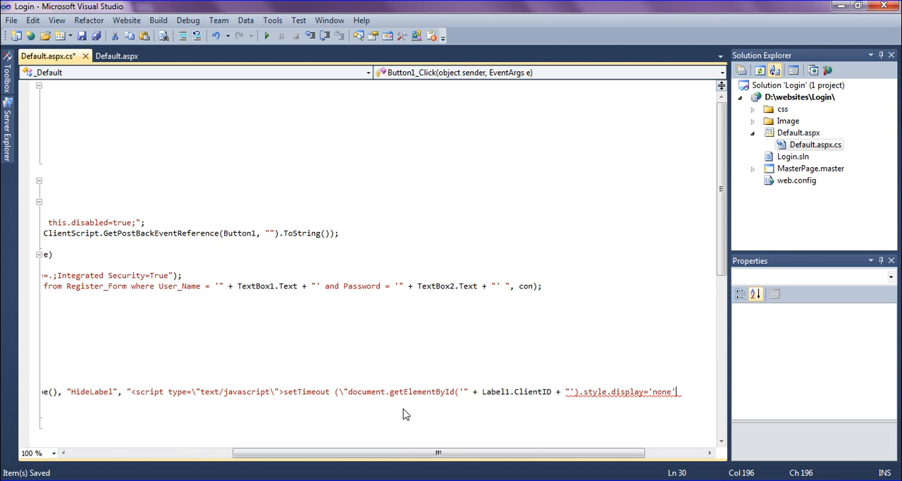
{"action": "type", "text": "/"}
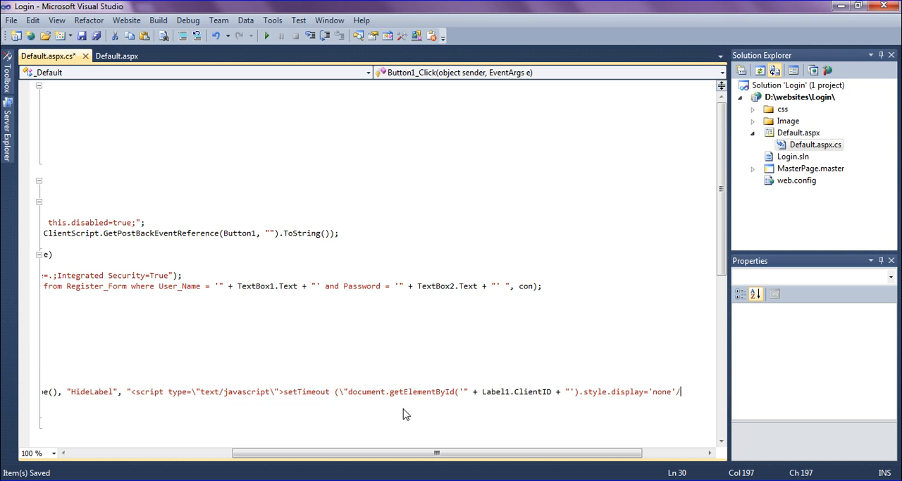
{"action": "type", "text": "5"}
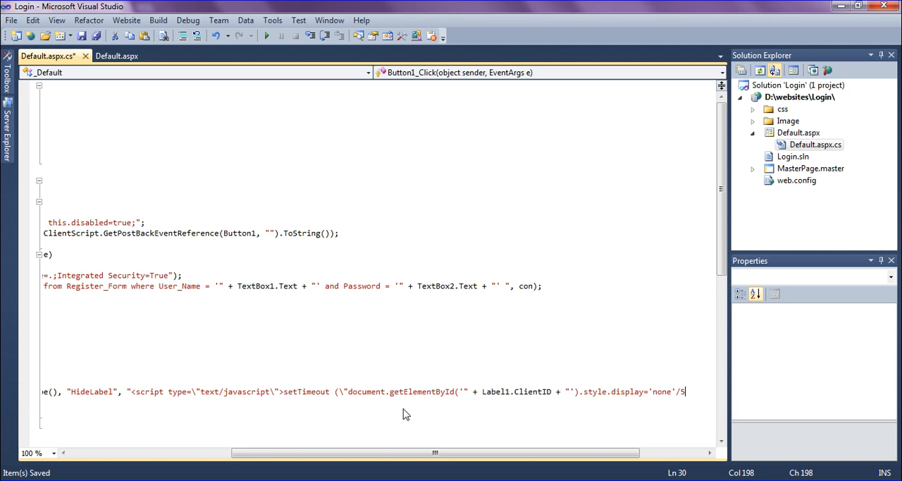
{"action": "type", "text": "000)</sc"}
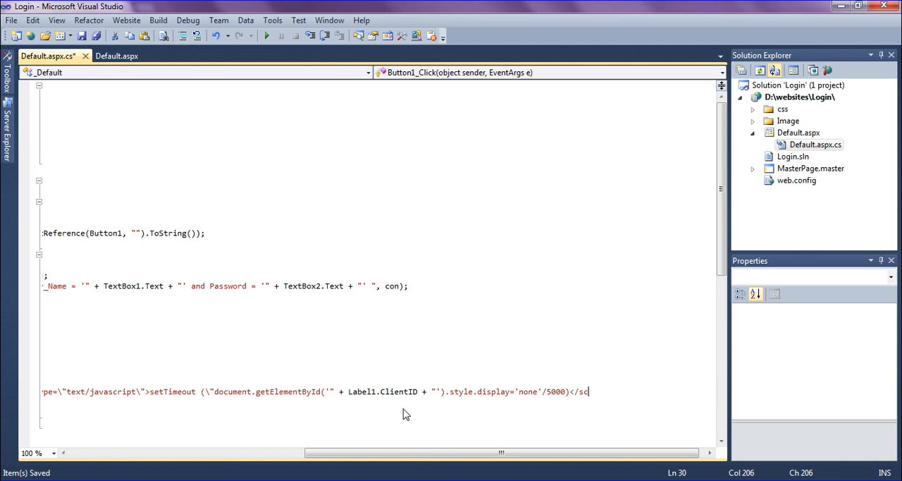
{"action": "type", "text": "ript>"}
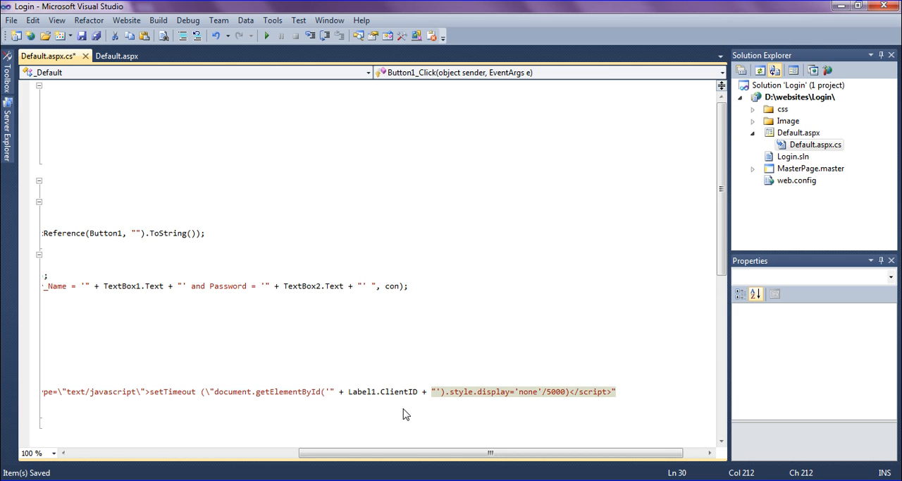
{"action": "type", "text": "\");"}
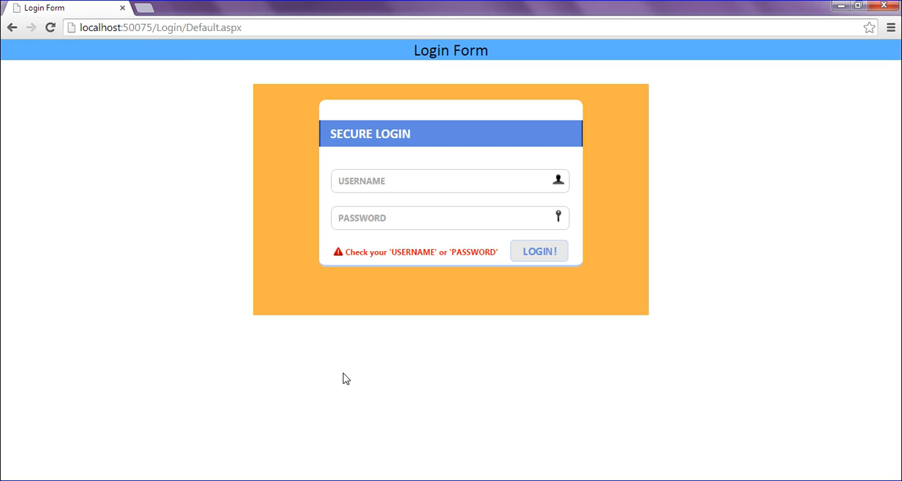
Submit the login form with empty credentials so the warning label appears
{"action": "left_click", "coordinate": [161, 28]}
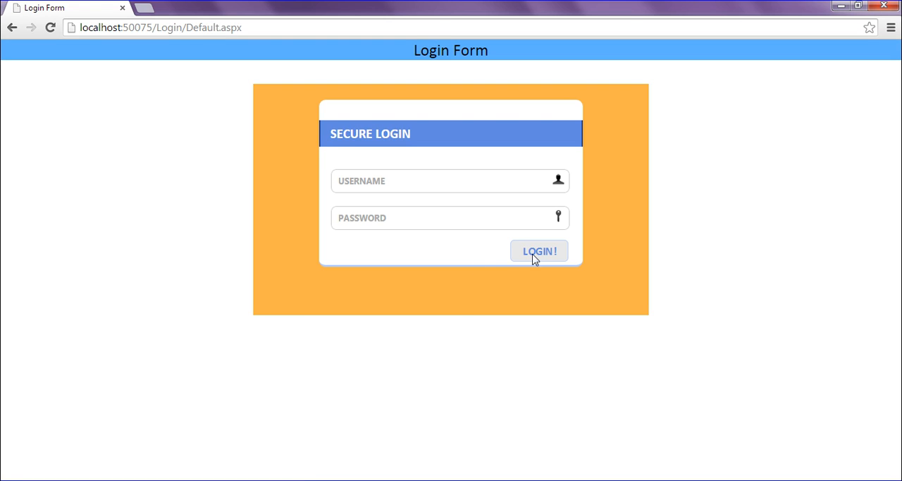
{"action": "mouse_move", "coordinate": [420, 246]}
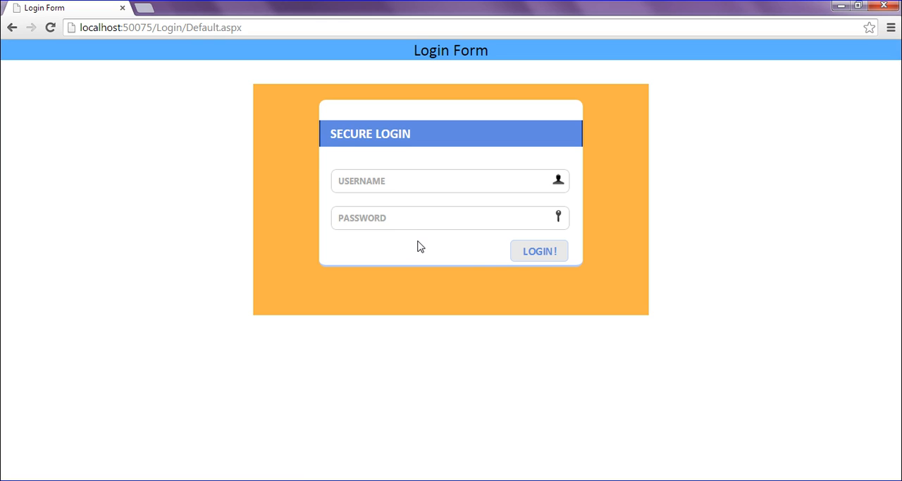
{"action": "mouse_move", "coordinate": [541, 262]}
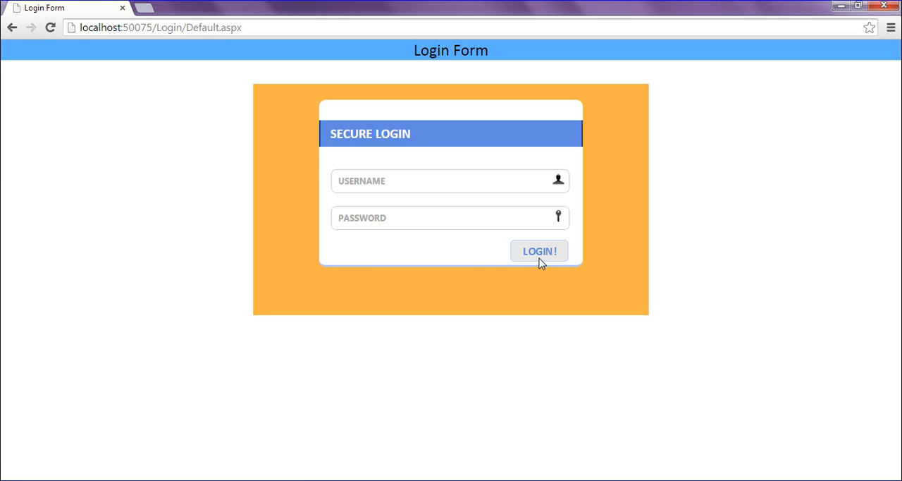
{"action": "mouse_move", "coordinate": [392, 267]}
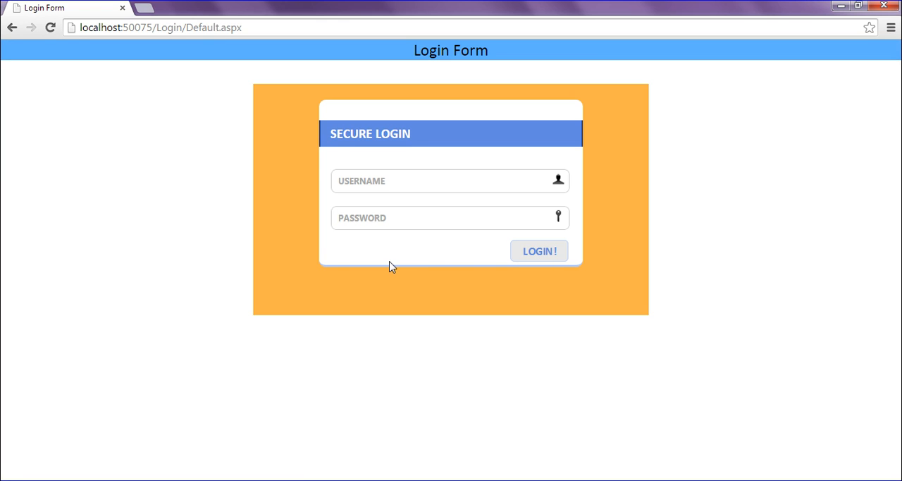
{"action": "mouse_move", "coordinate": [539, 251]}
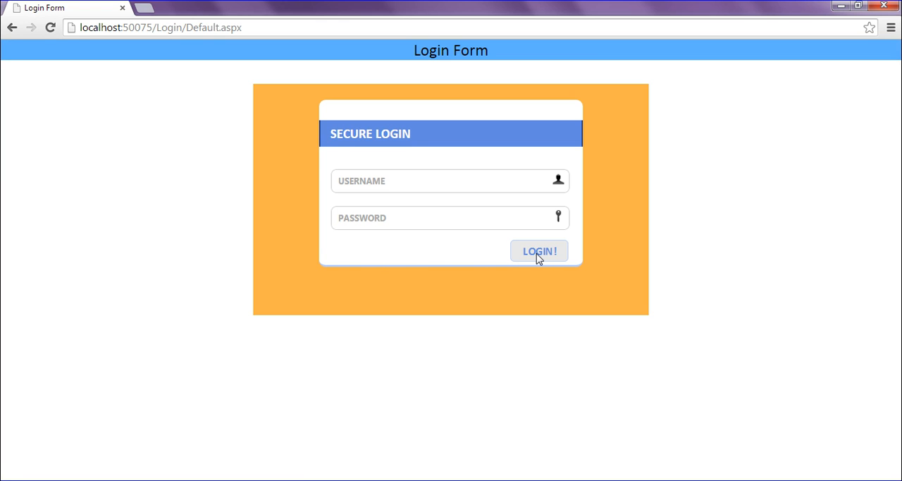
{"action": "left_click", "coordinate": [539, 251]}
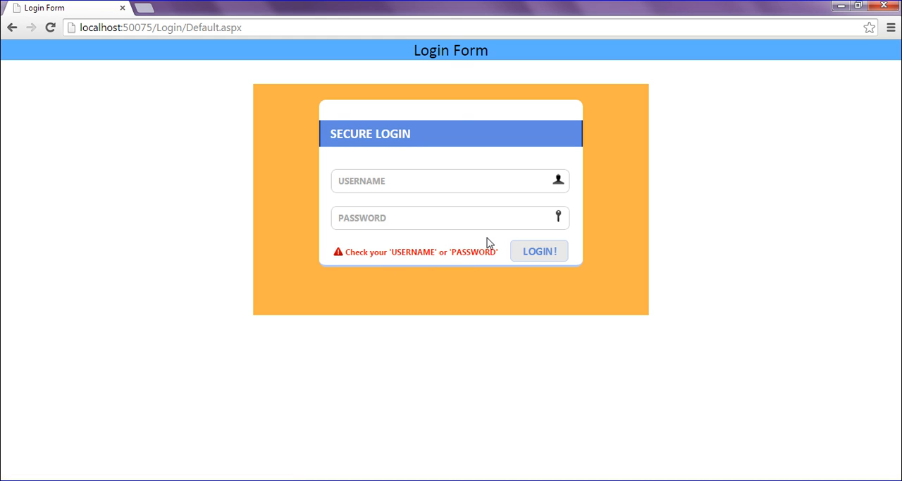
{"action": "mouse_move", "coordinate": [327, 265]}
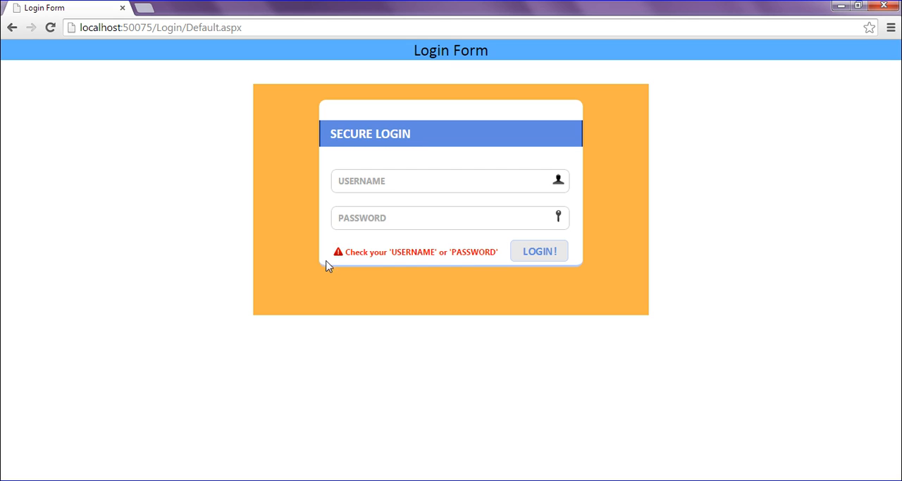
{"action": "mouse_move", "coordinate": [353, 274]}
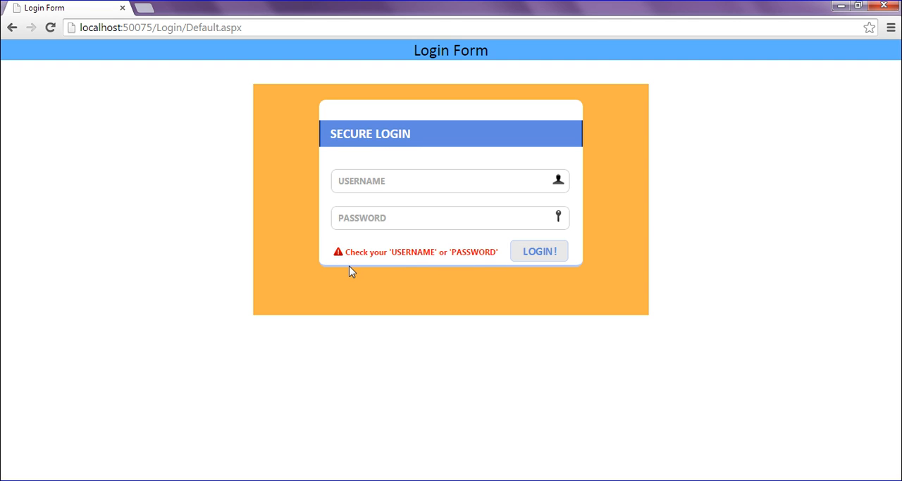
{"action": "mouse_move", "coordinate": [500, 262]}
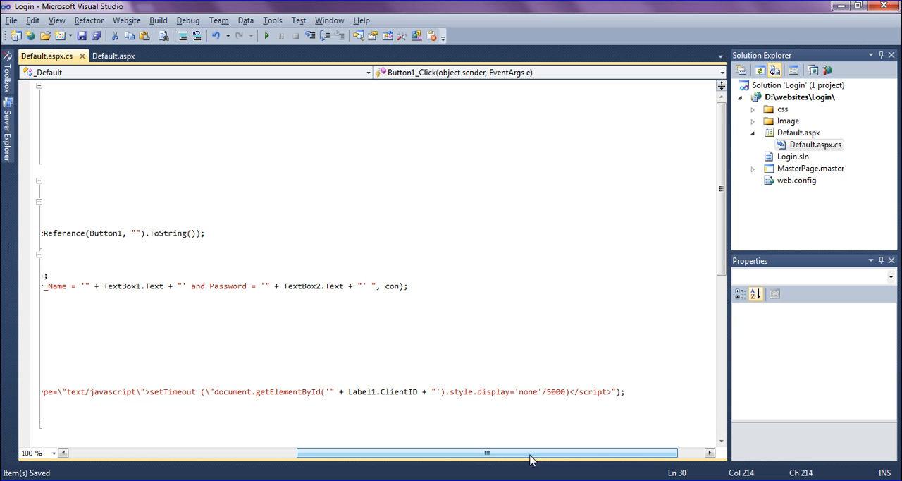
{"action": "left_click_drag", "start_coordinate": [487, 452], "coordinate": [393, 452]}
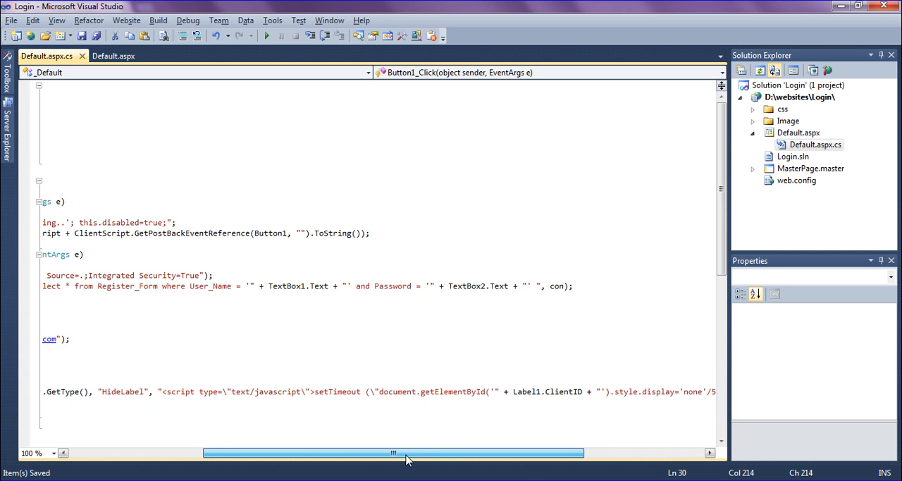
{"action": "left_click_drag", "start_coordinate": [393, 452], "coordinate": [260, 452]}
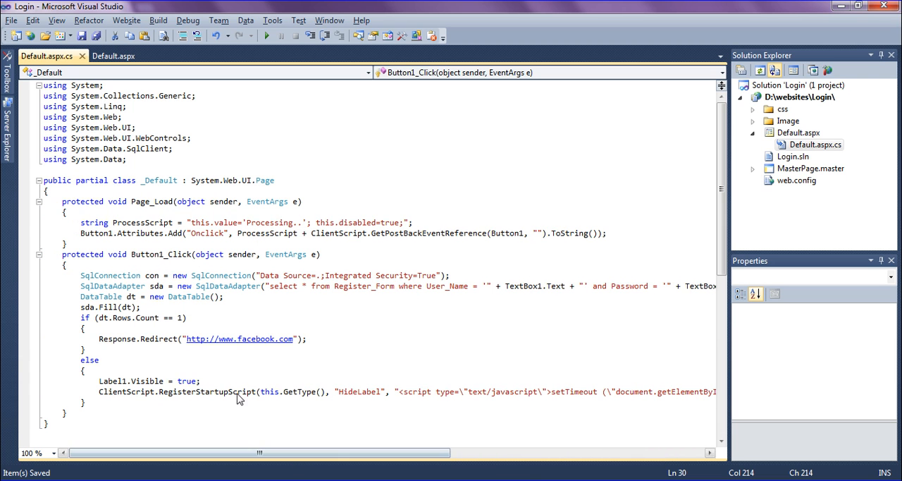
{"action": "mouse_move", "coordinate": [226, 407]}
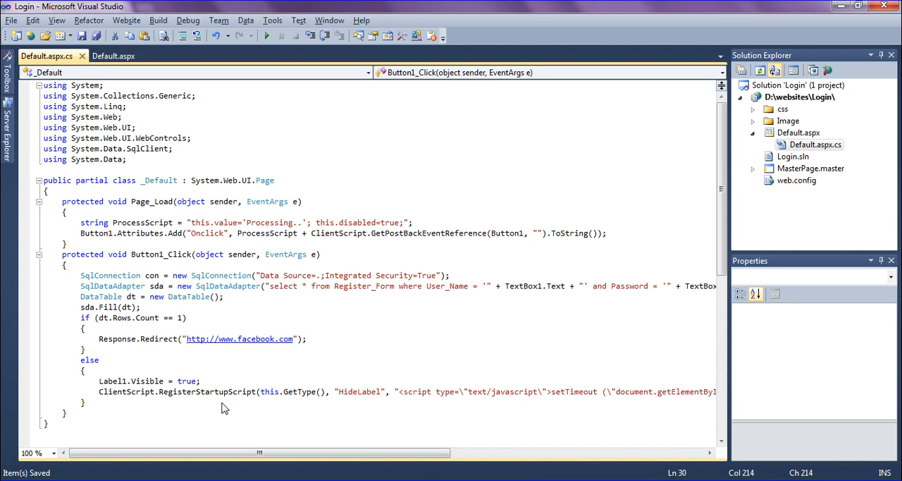
{"action": "mouse_move", "coordinate": [299, 409]}
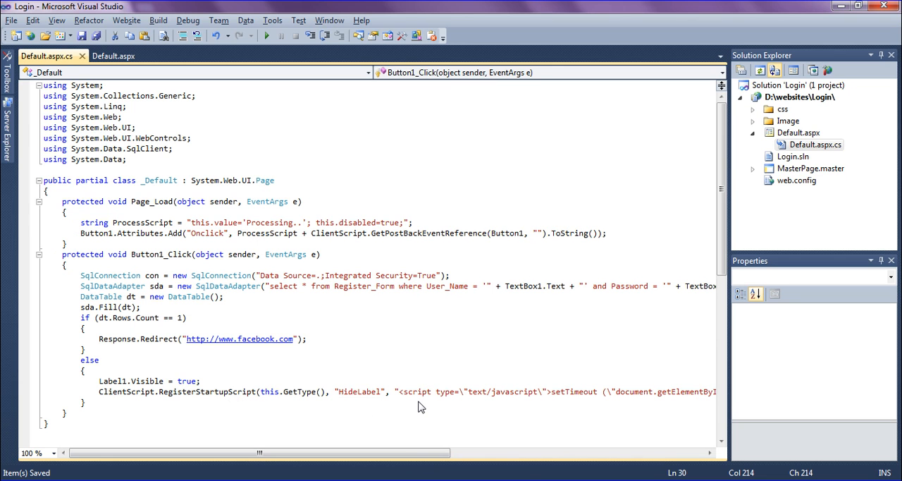
{"action": "mouse_move", "coordinate": [471, 406]}
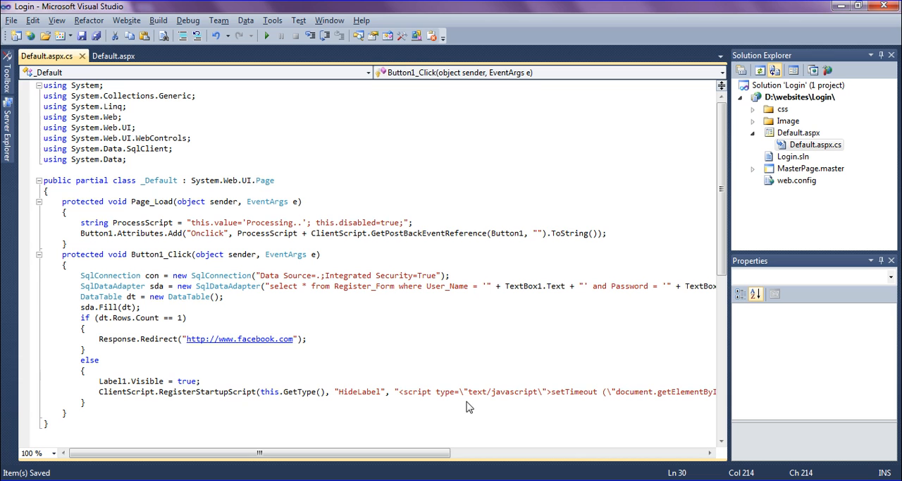
{"action": "mouse_move", "coordinate": [583, 403]}
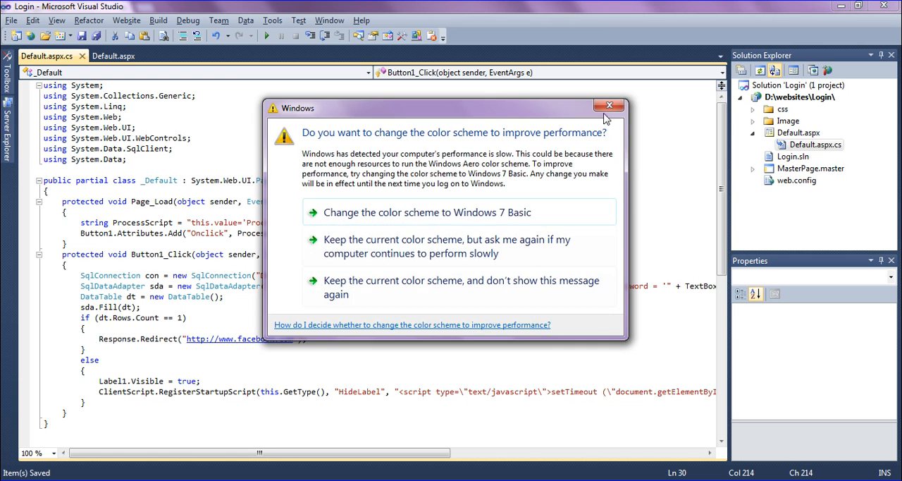
Dismiss the Windows colour-scheme suggestion dialog
{"action": "left_click", "coordinate": [609, 104]}
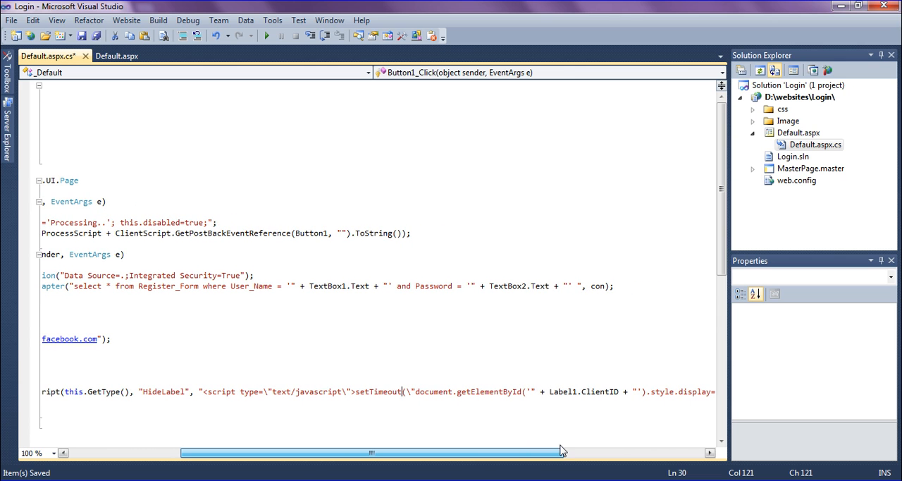
Scroll right to the end of the setTimeout line to review the 5000 delay
{"action": "scroll", "scroll_direction": "right", "scroll_amount": 3}
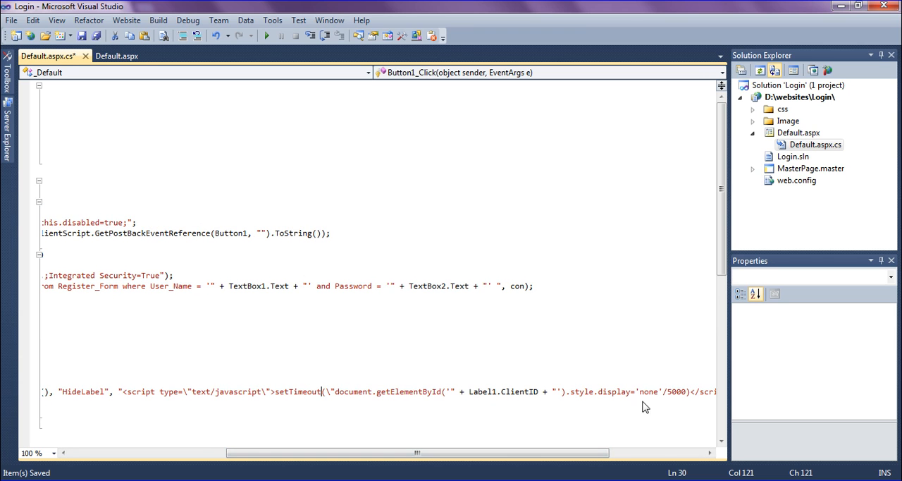
{"action": "mouse_move", "coordinate": [592, 454]}
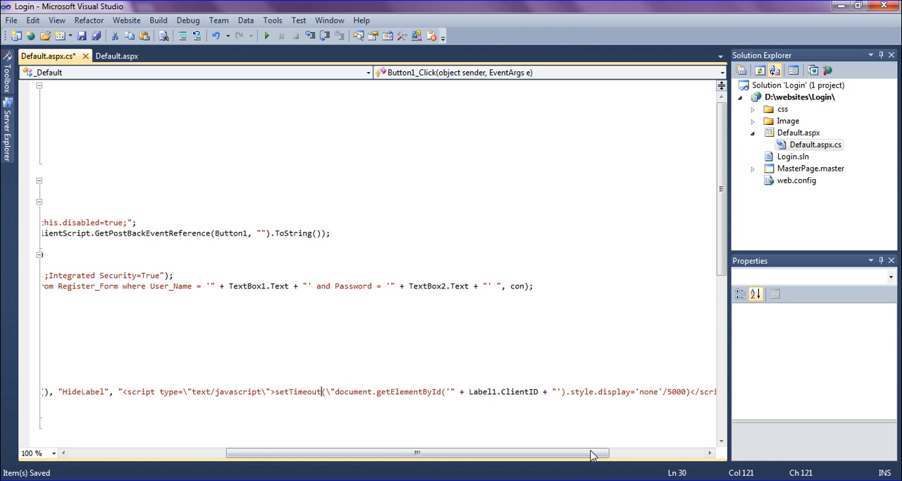
{"action": "mouse_move", "coordinate": [674, 404]}
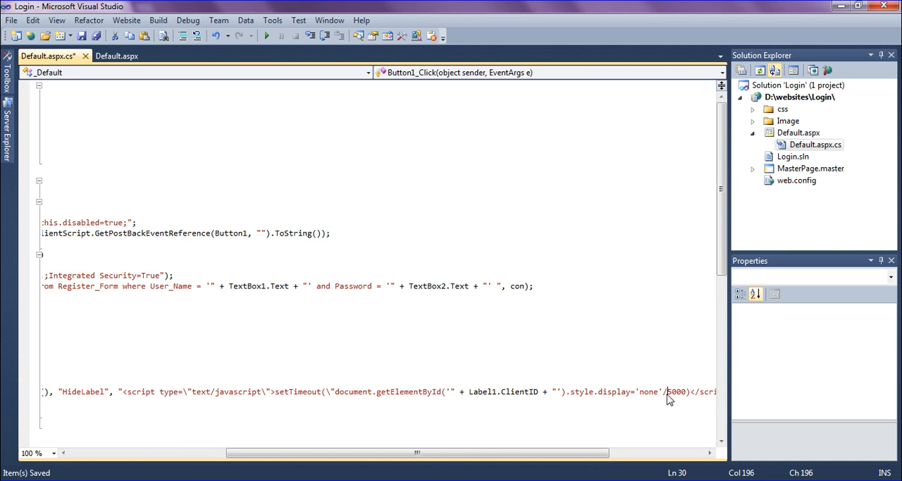
{"action": "mouse_move", "coordinate": [690, 409]}
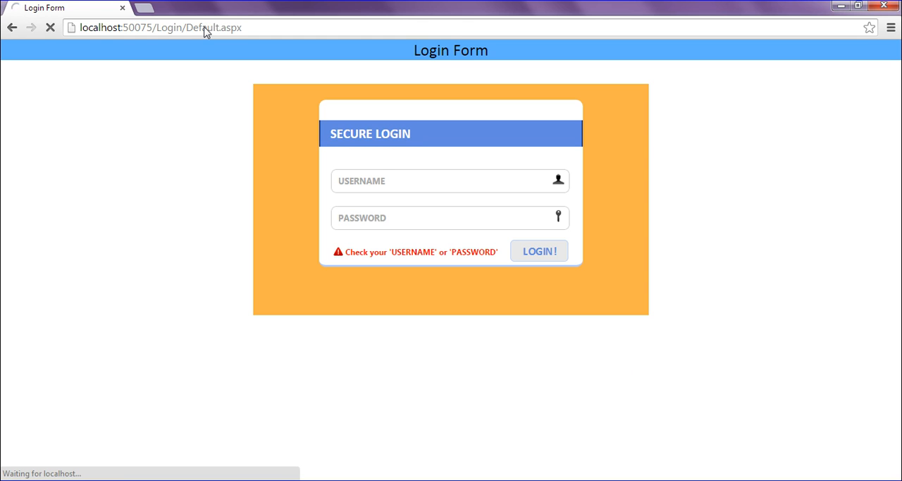
Resubmit the empty login and watch the warning vanish after about five seconds
{"action": "left_click", "coordinate": [539, 251]}
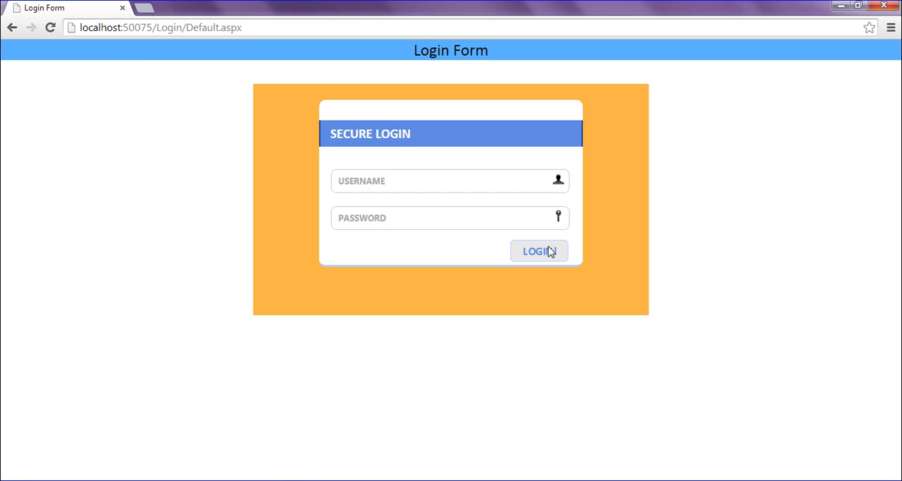
{"action": "left_click", "coordinate": [538, 251]}
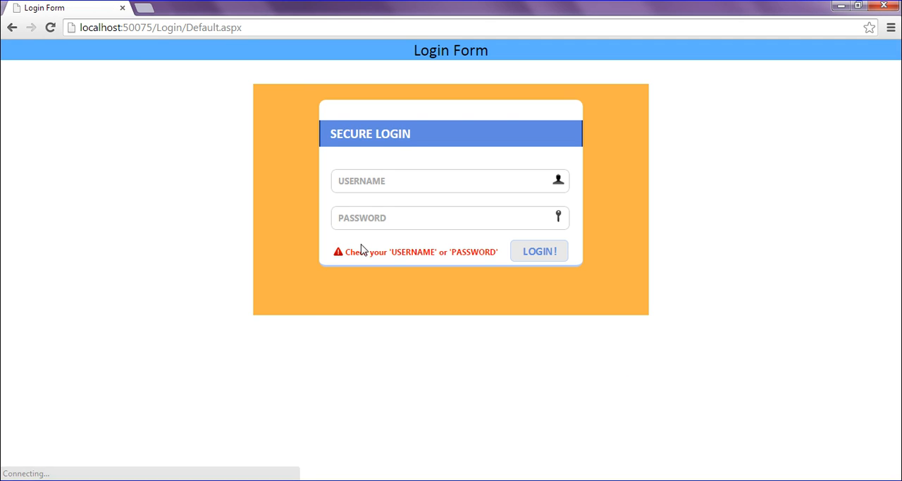
{"action": "mouse_move", "coordinate": [341, 265]}
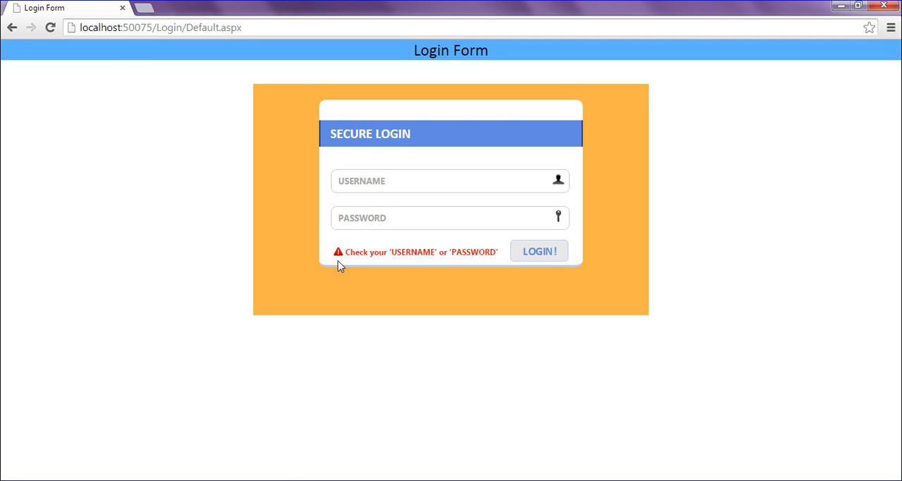
{"action": "mouse_move", "coordinate": [344, 272]}
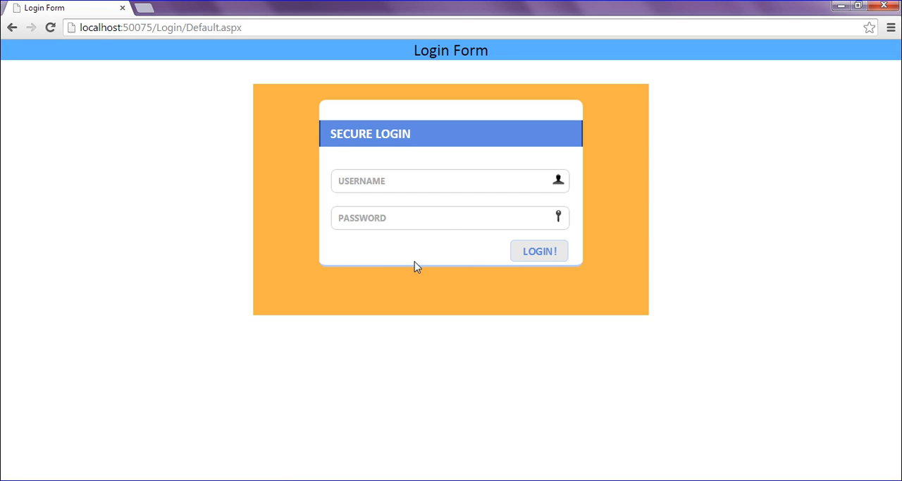
{"action": "mouse_move", "coordinate": [426, 284]}
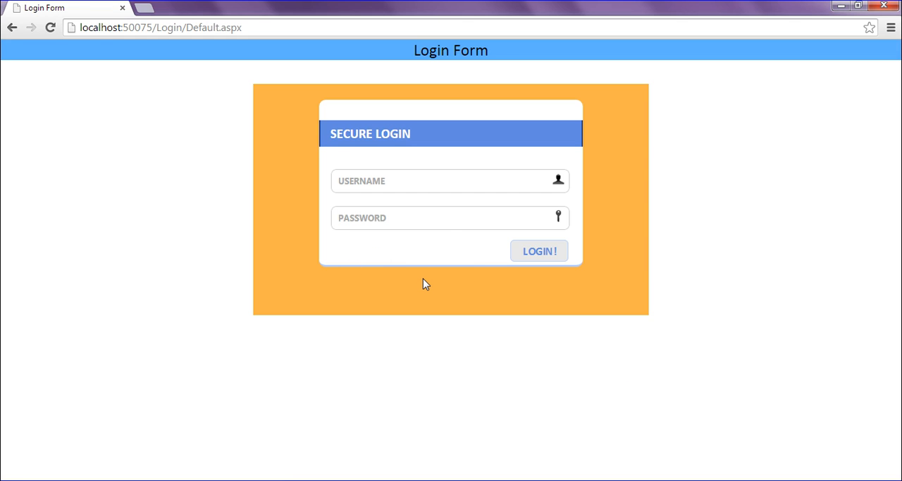
{"action": "mouse_move", "coordinate": [433, 302]}
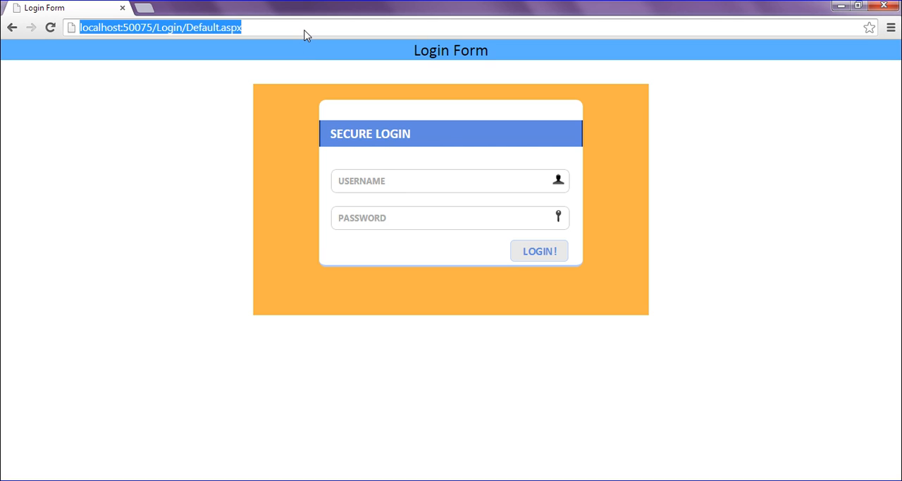
{"action": "left_click", "coordinate": [538, 251]}
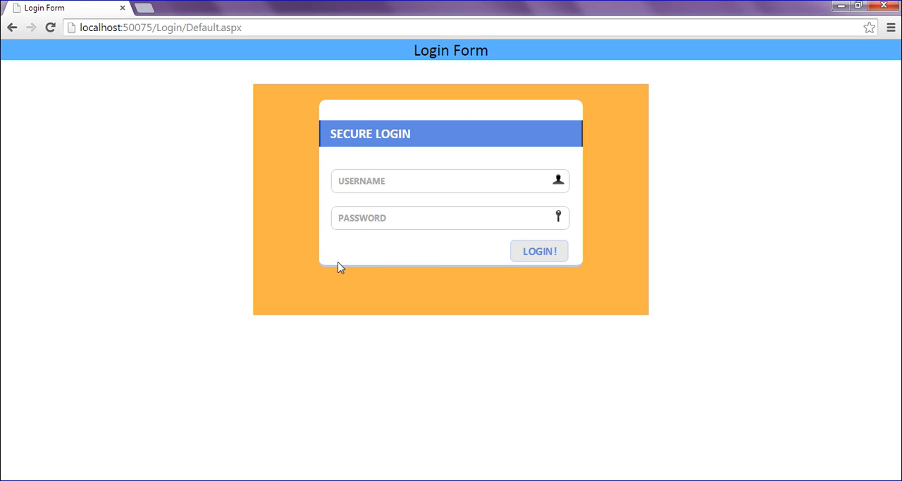
{"action": "mouse_move", "coordinate": [355, 296]}
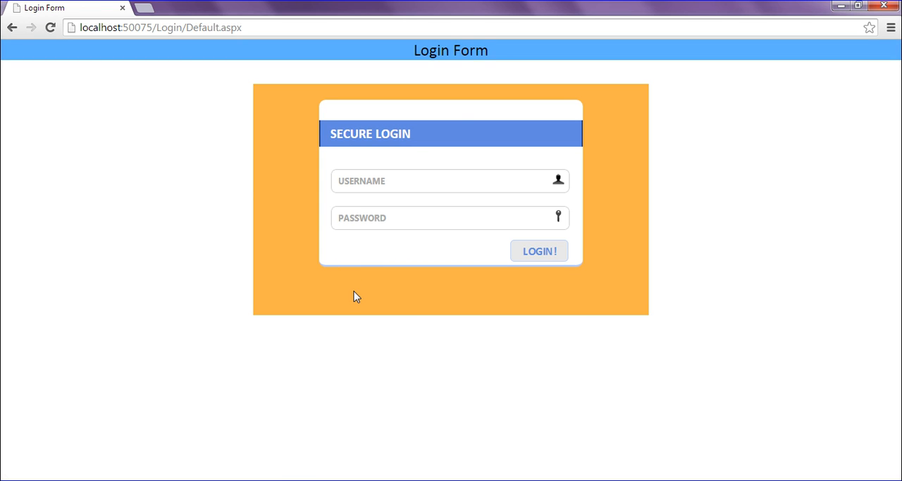